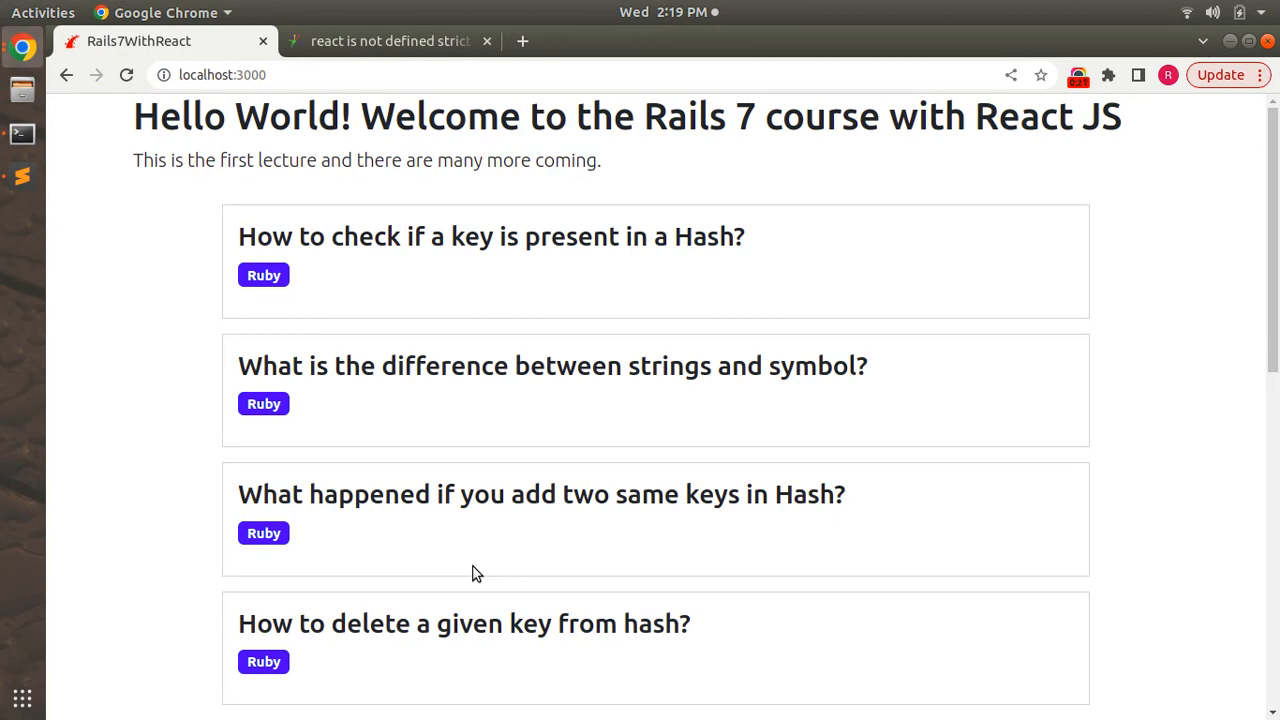
mouse_move(105, 501)
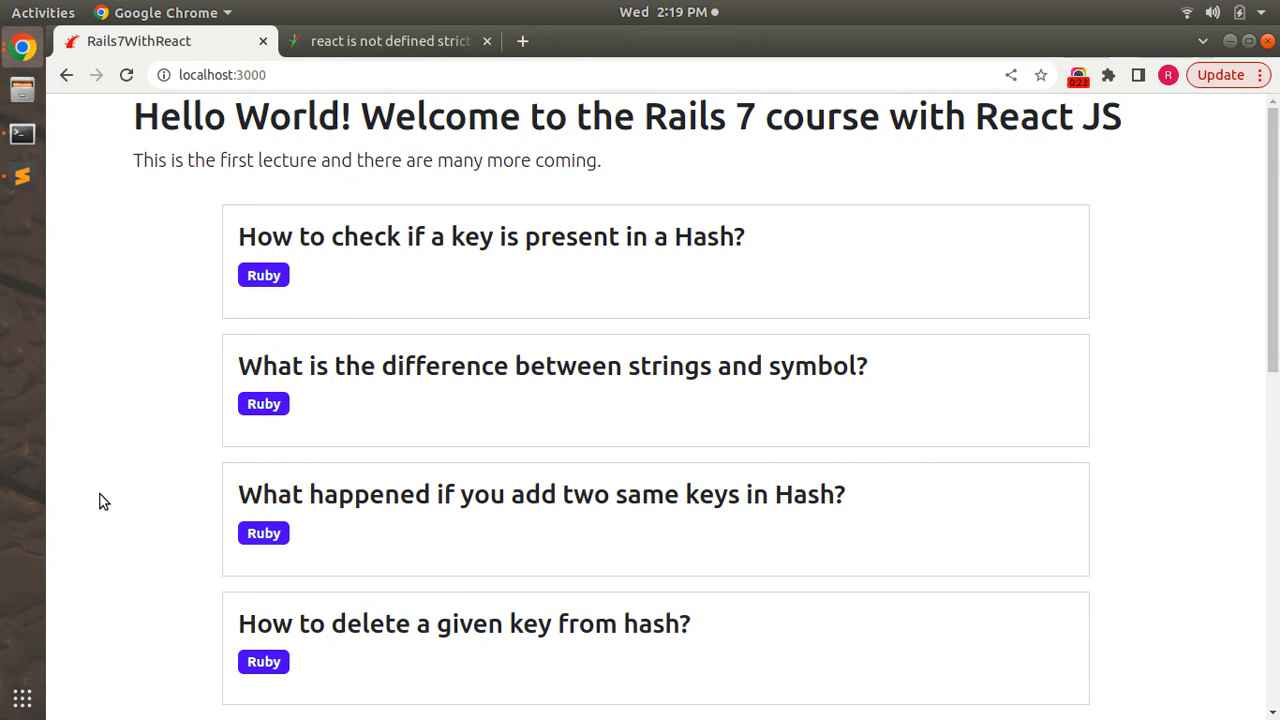
Open Chrome's developer console on the localhost page to view the ReactDOM.render warning
right_click(105, 500)
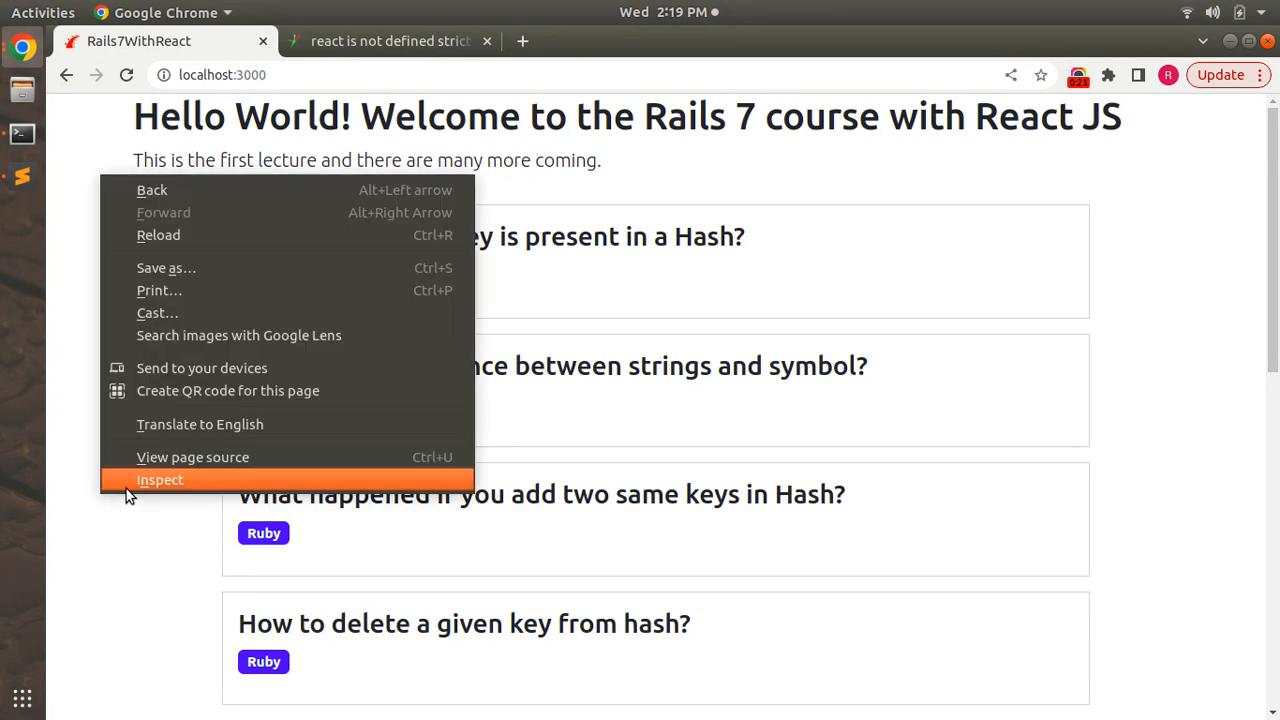
left_click(160, 480)
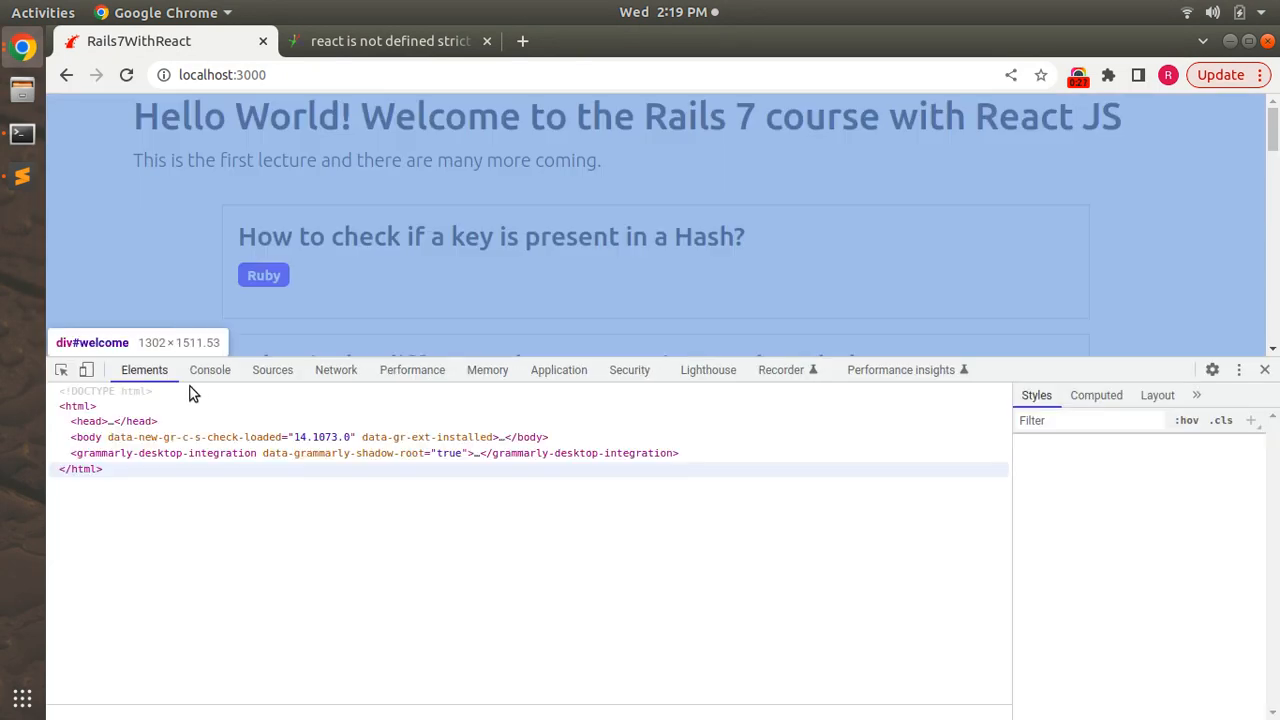
left_click(210, 370)
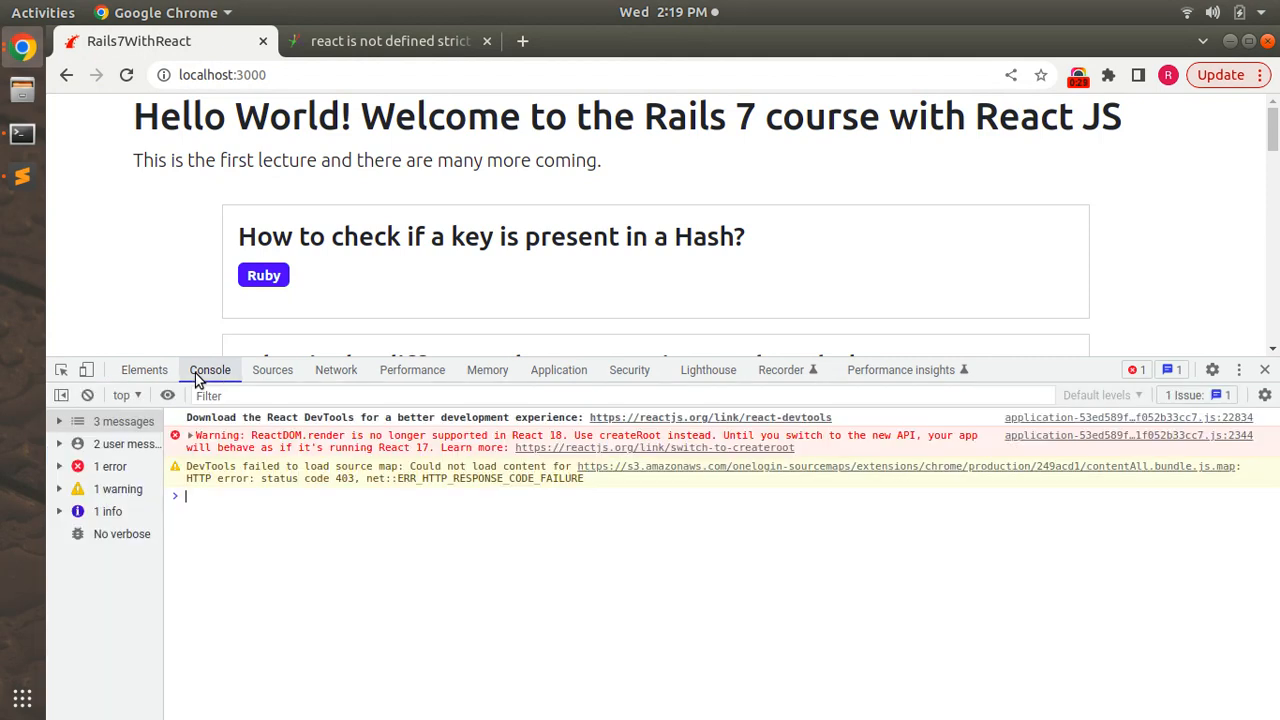
mouse_move(243, 448)
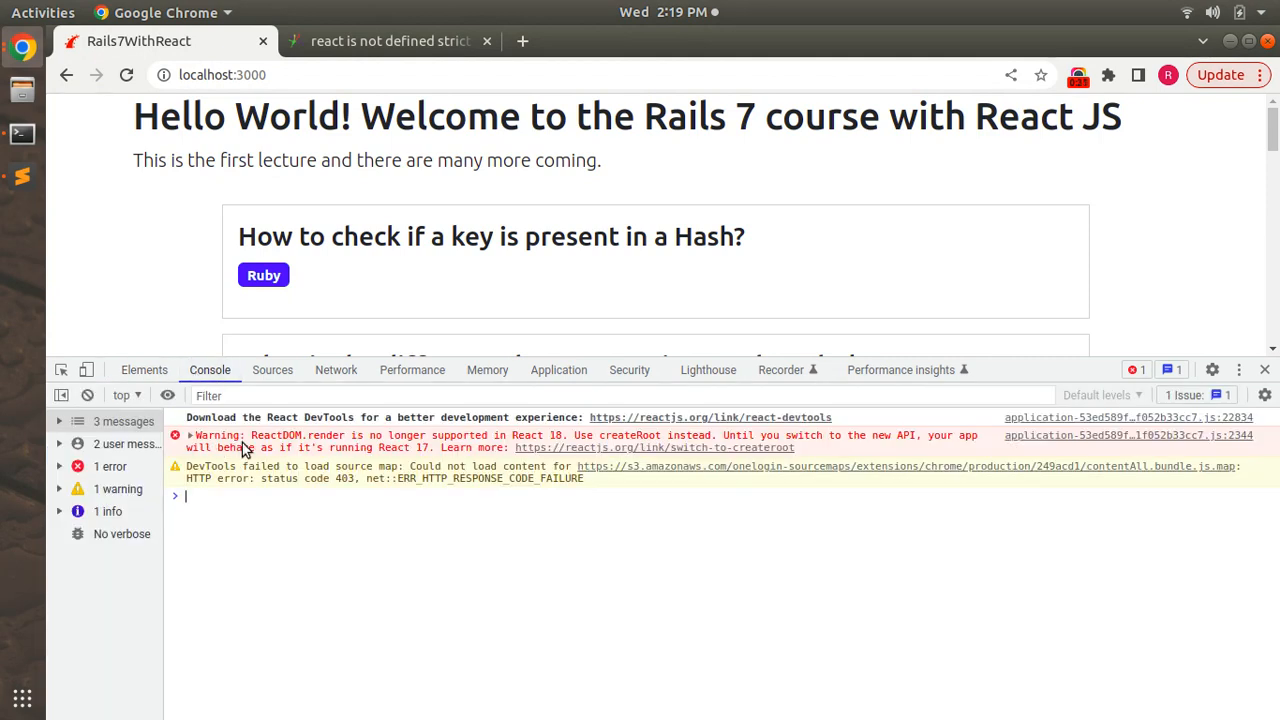
mouse_move(407, 447)
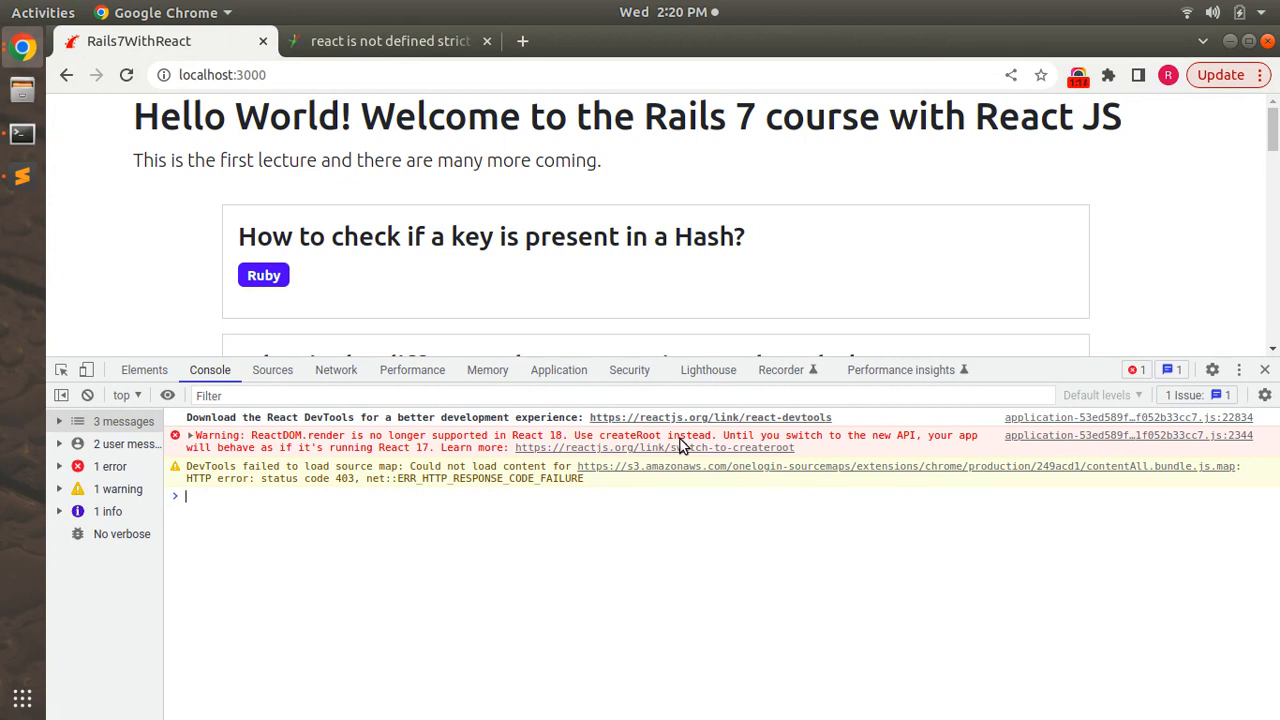
Open Welcome.jsx in Sublime Text and comment out the DOMContentLoaded ReactDOM.render block
left_click(22, 177)
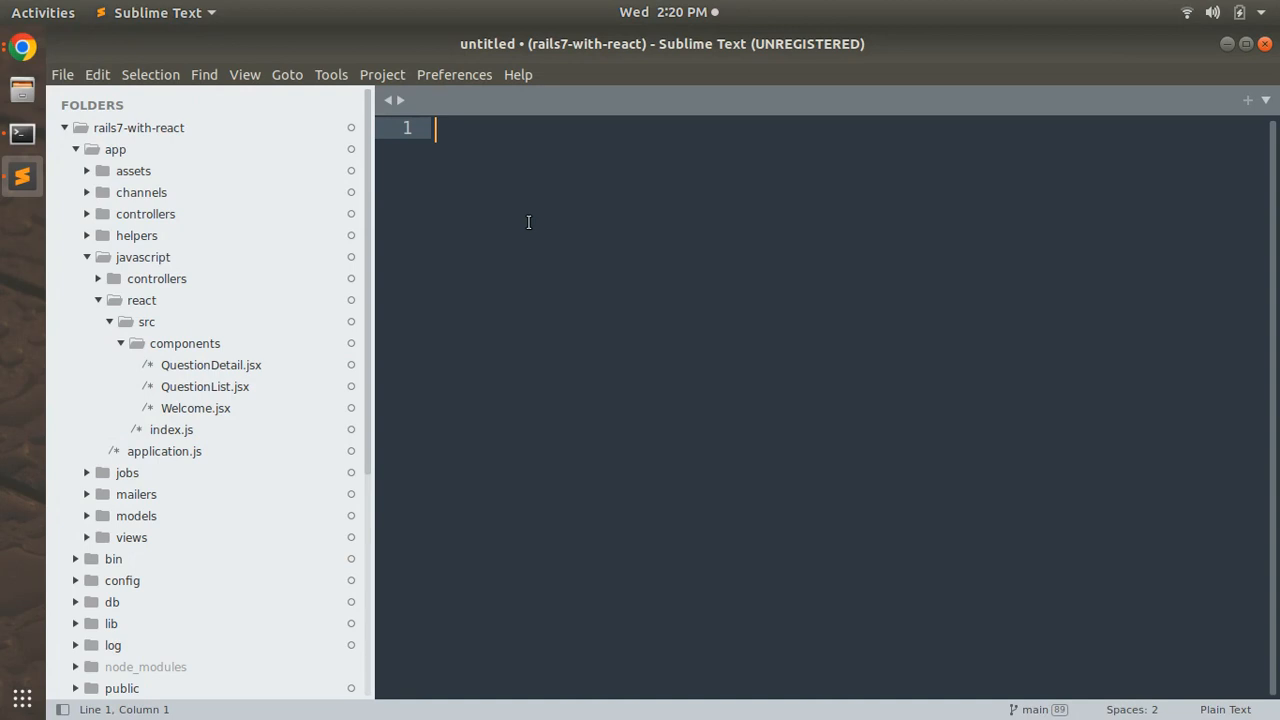
left_click(195, 408)
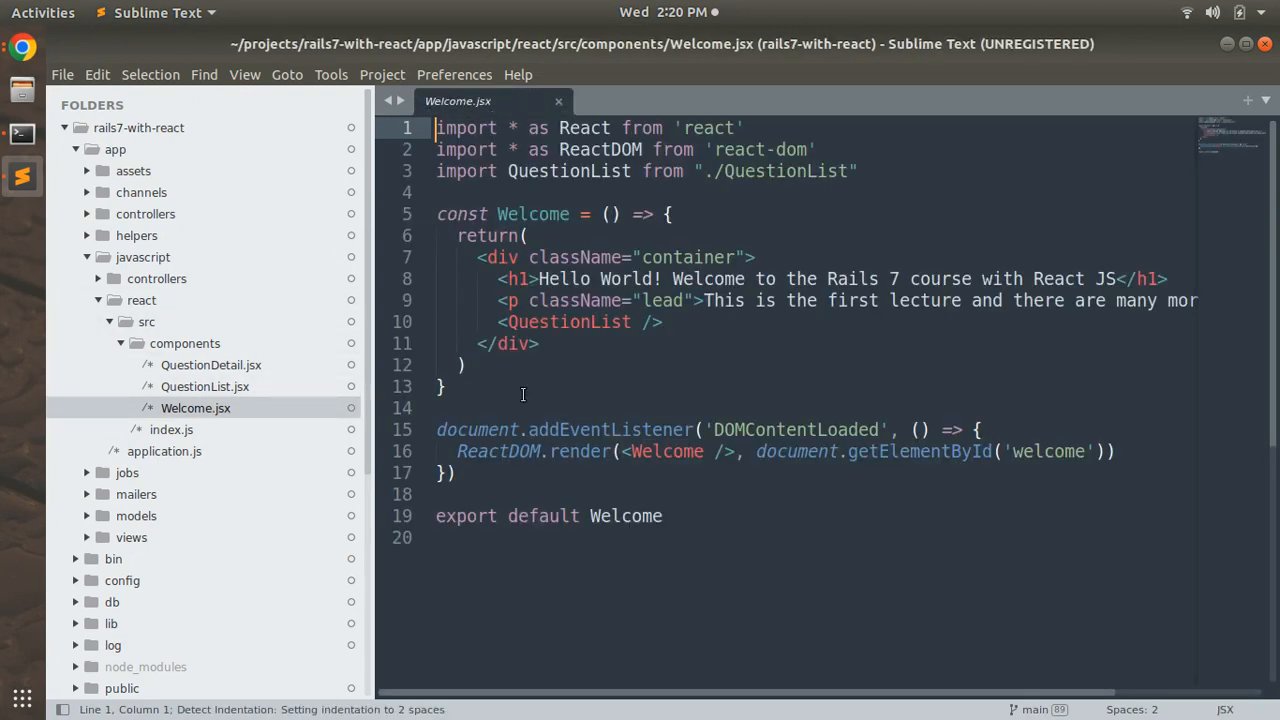
left_click(452, 472)
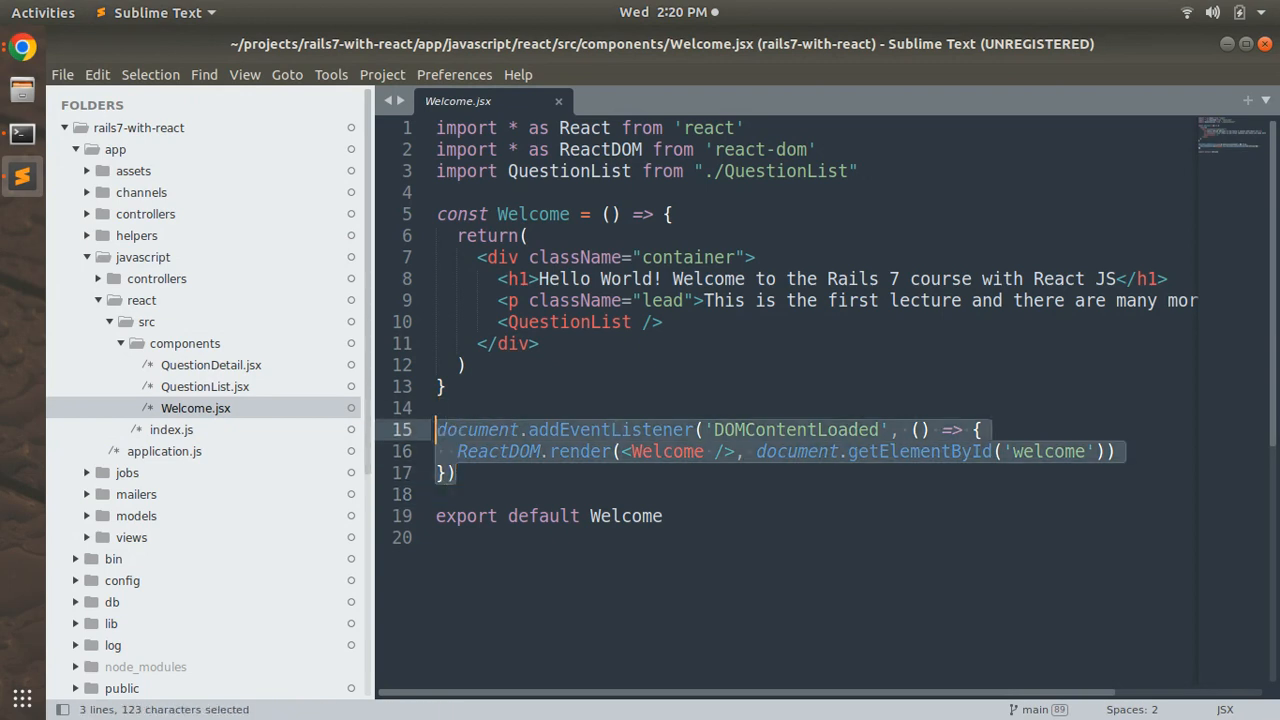
key("ctrl+/")
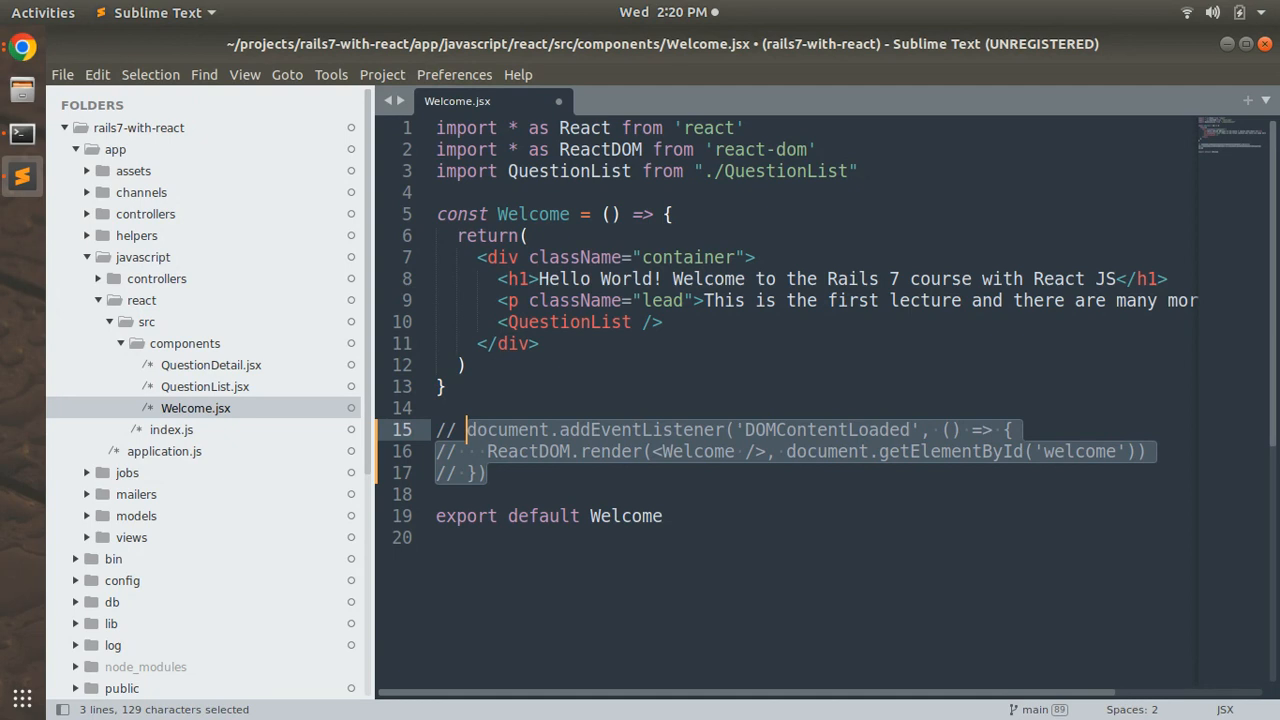
mouse_move(489, 411)
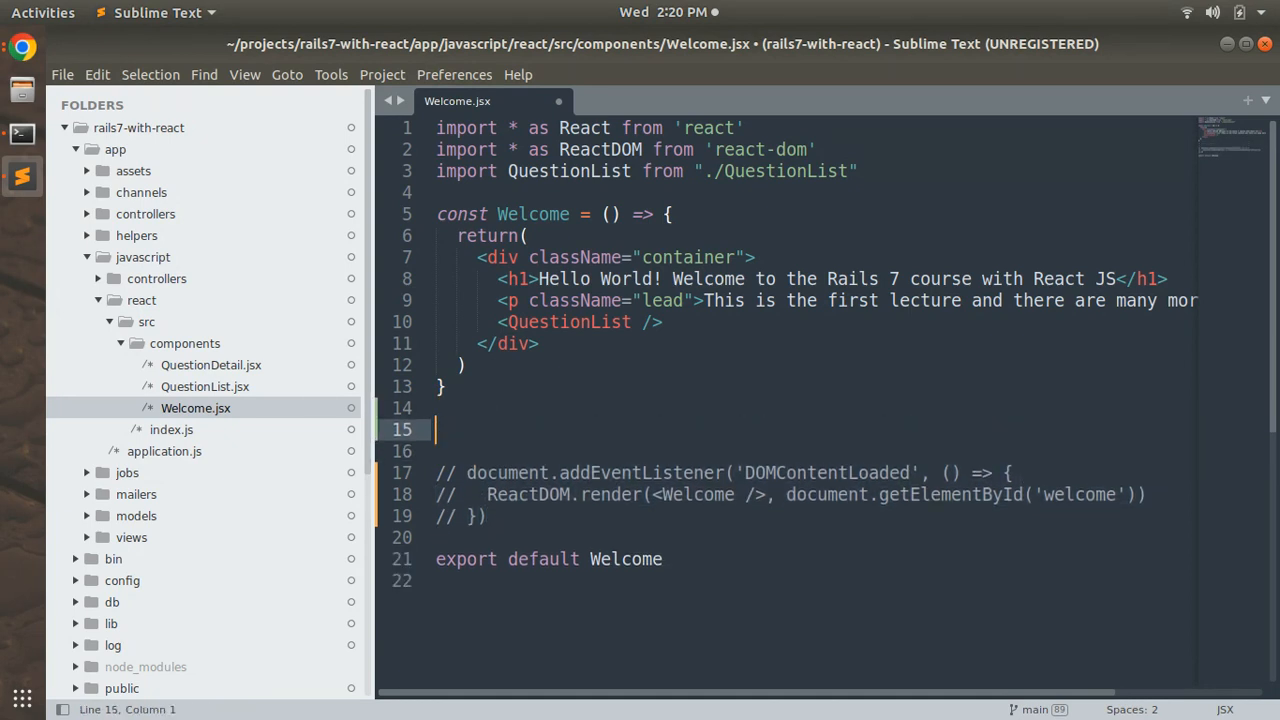
Begin a new `const root =` declaration above the commented block
type("const")
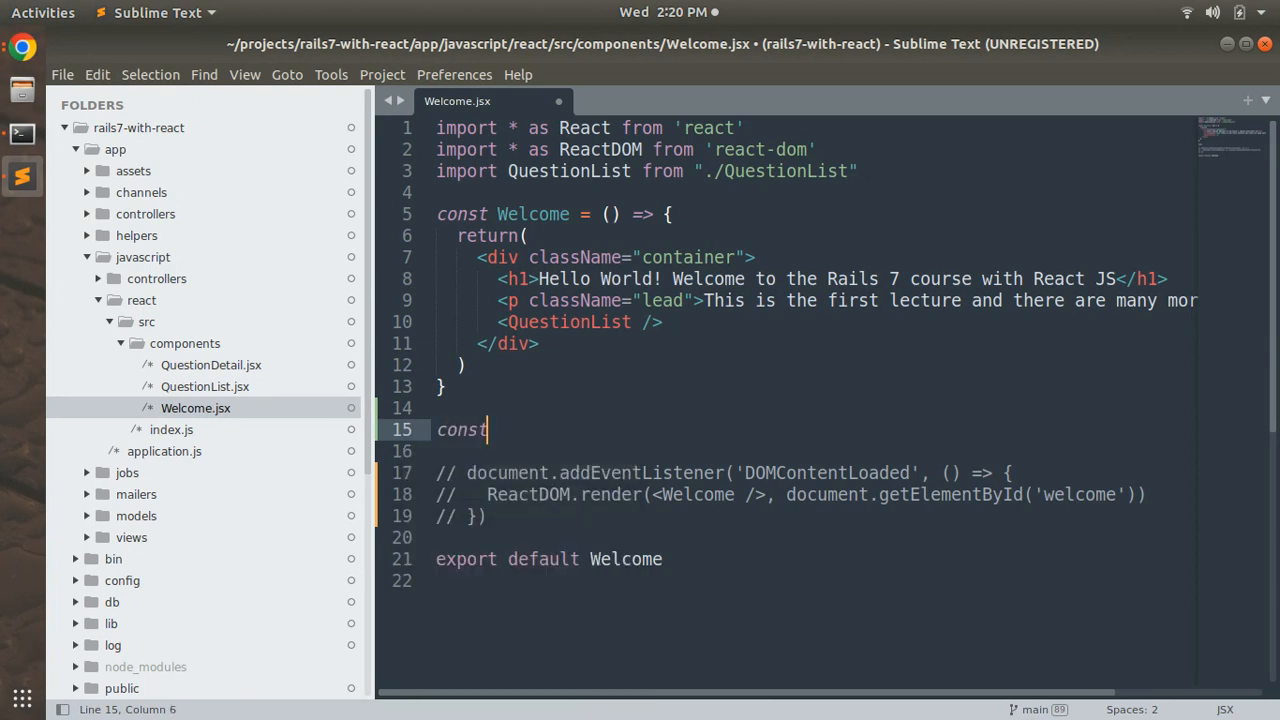
type("roo")
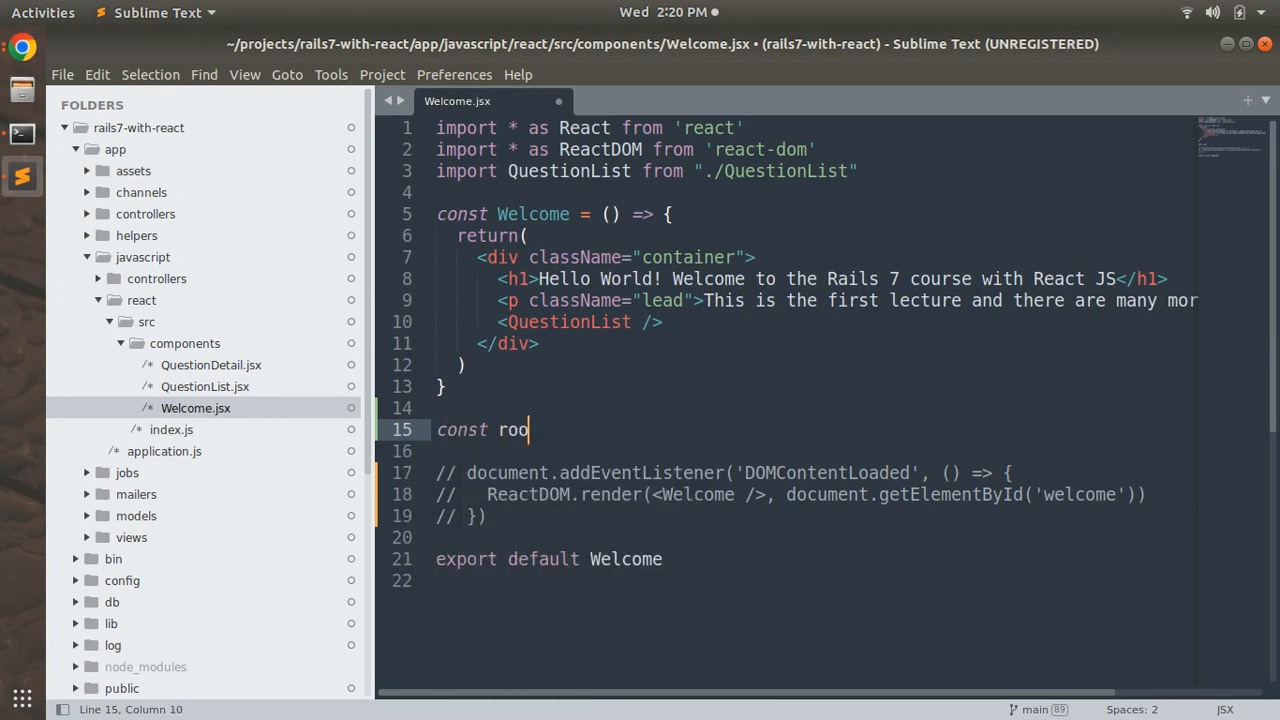
type("t =")
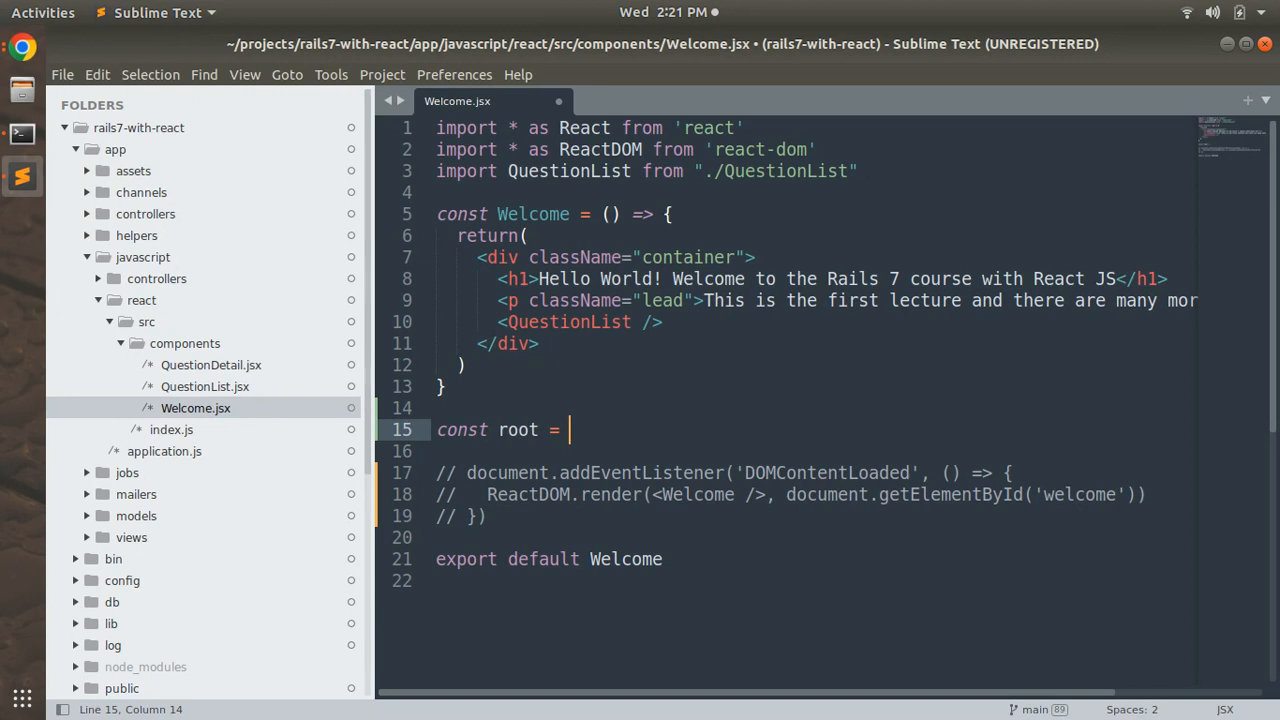
Complete root = ReactDOM.createRoot(document.getElementById('welcome')), save, and import from 'react-dom/client'
type("ReactDOM.cr")
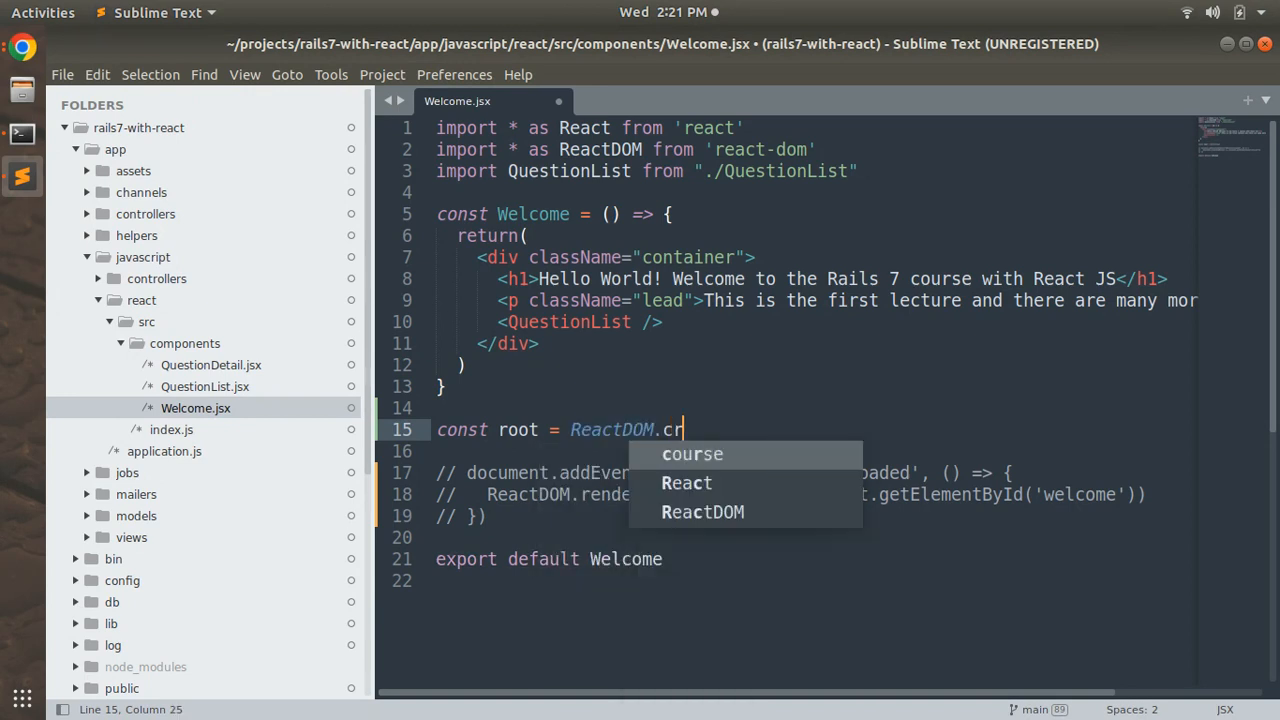
type("eateRo")
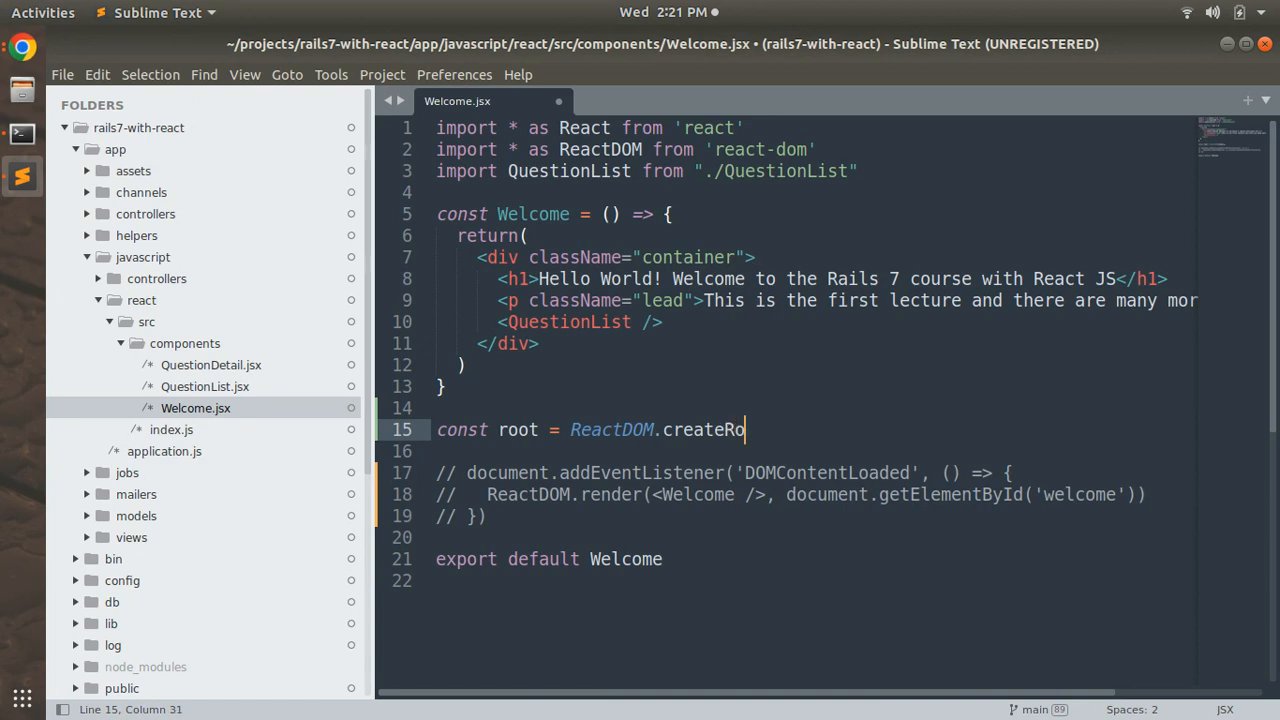
type("ot")
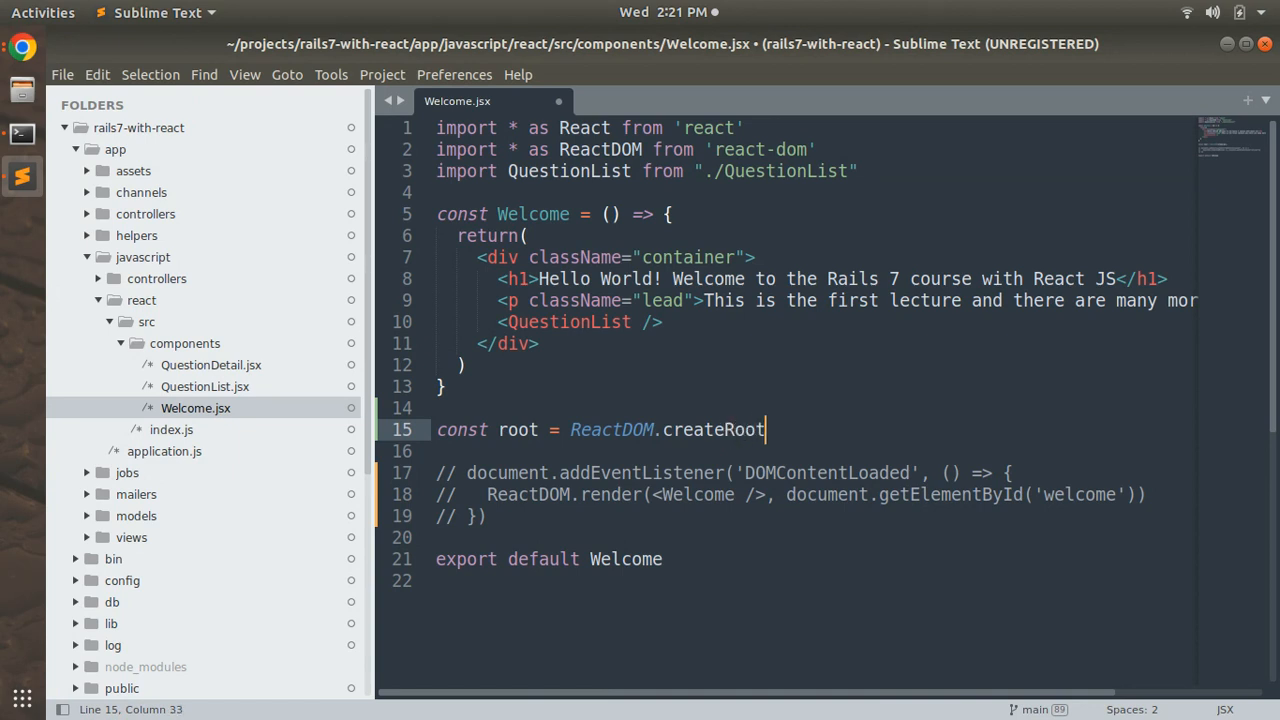
type("()")
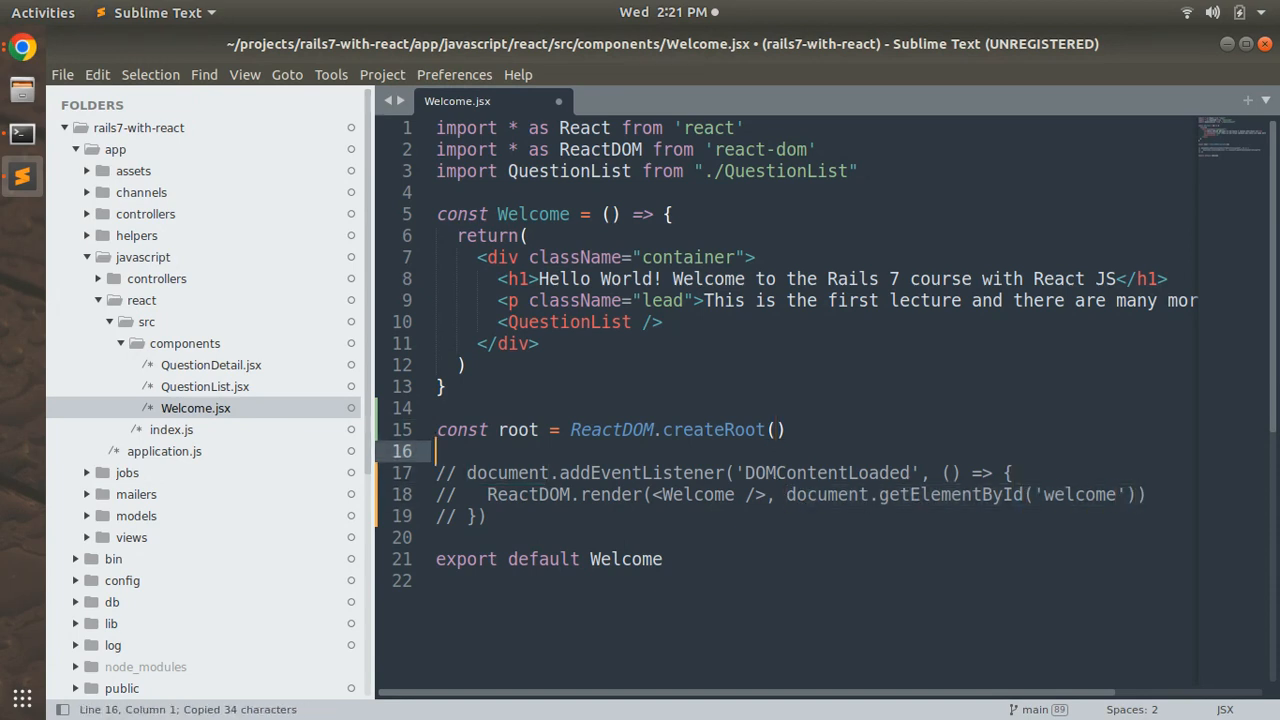
type("document.getElementById('welcome')")
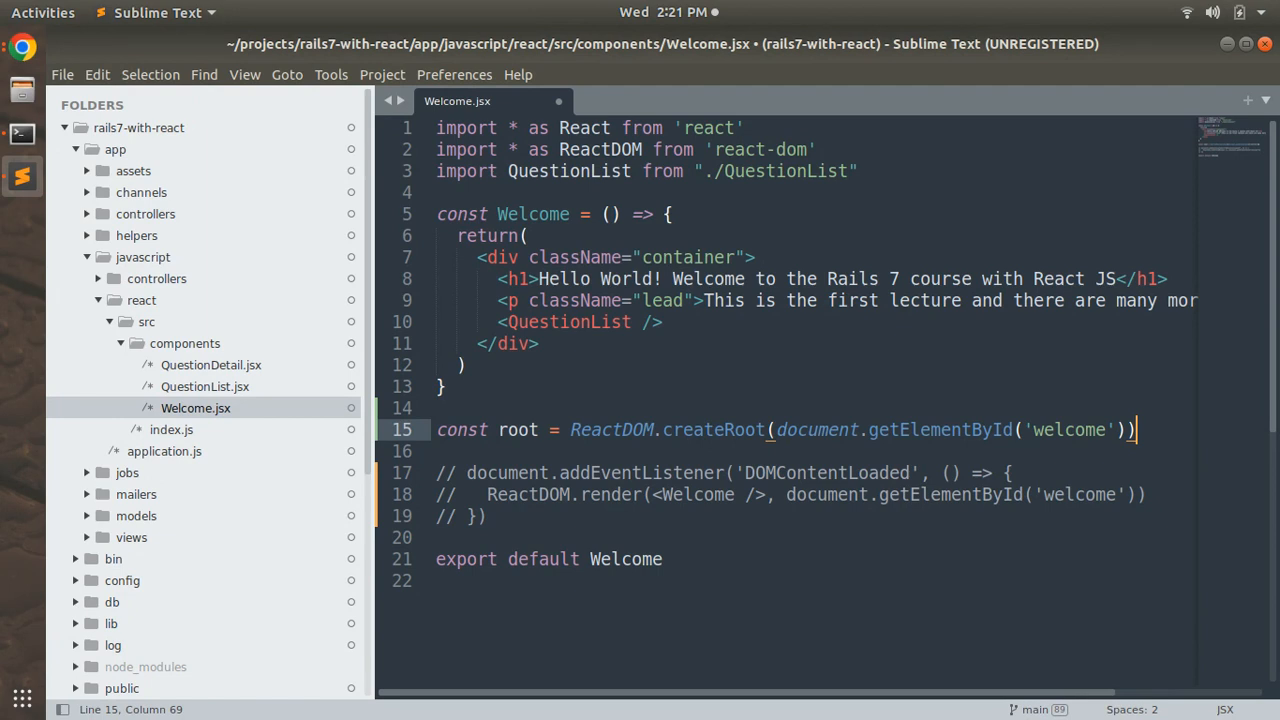
key("ctrl+s")
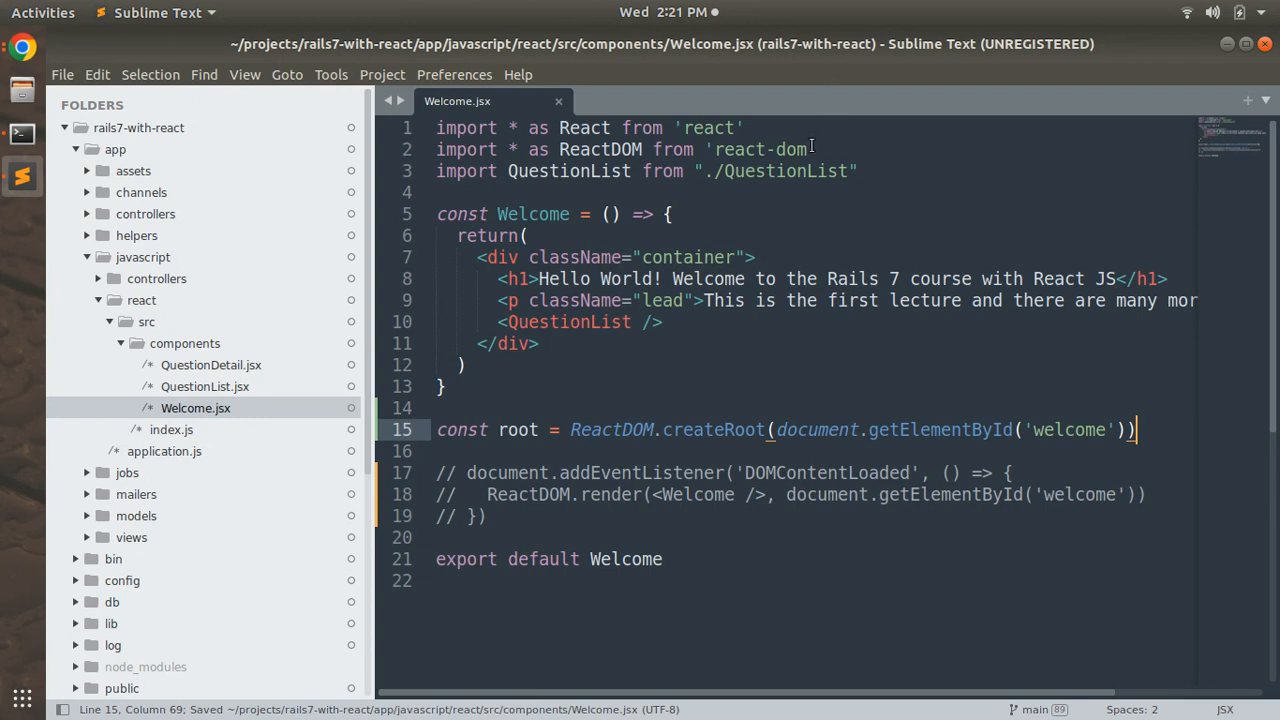
left_click(805, 149)
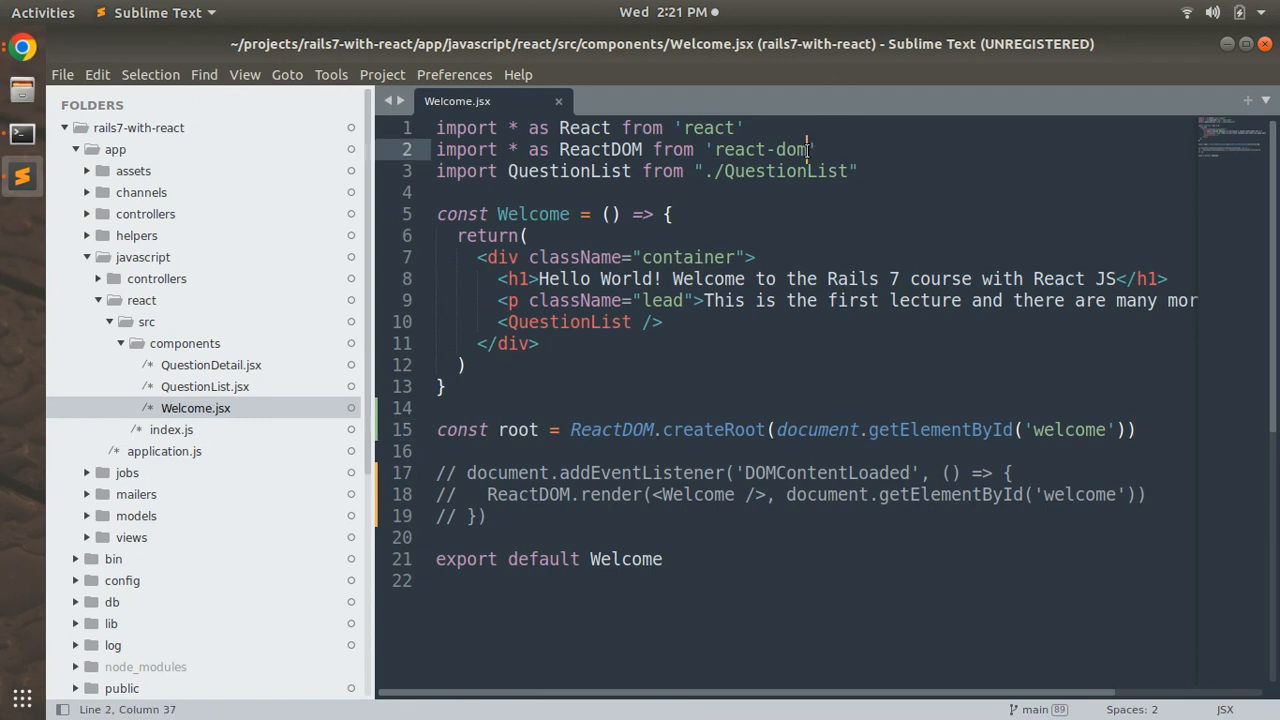
mouse_move(682, 430)
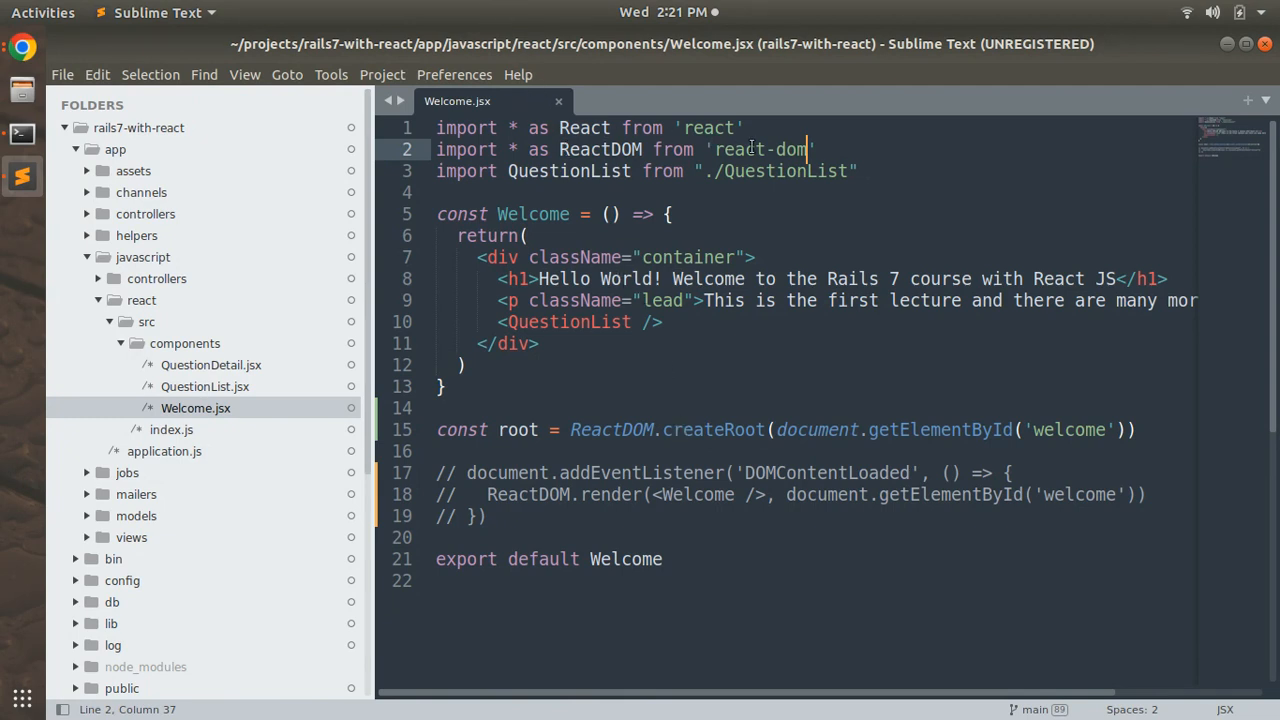
type("/client")
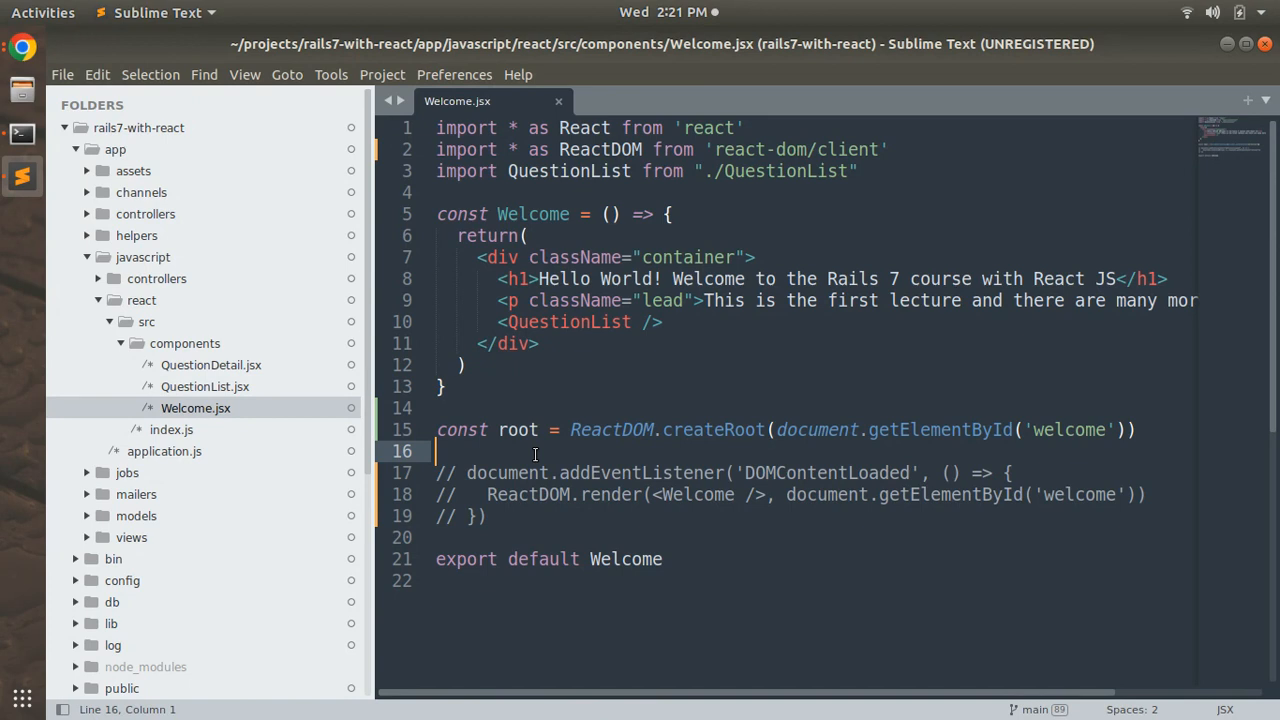
Add root.render(<Welcome />) below the createRoot line and save Welcome.jsx
type("r")
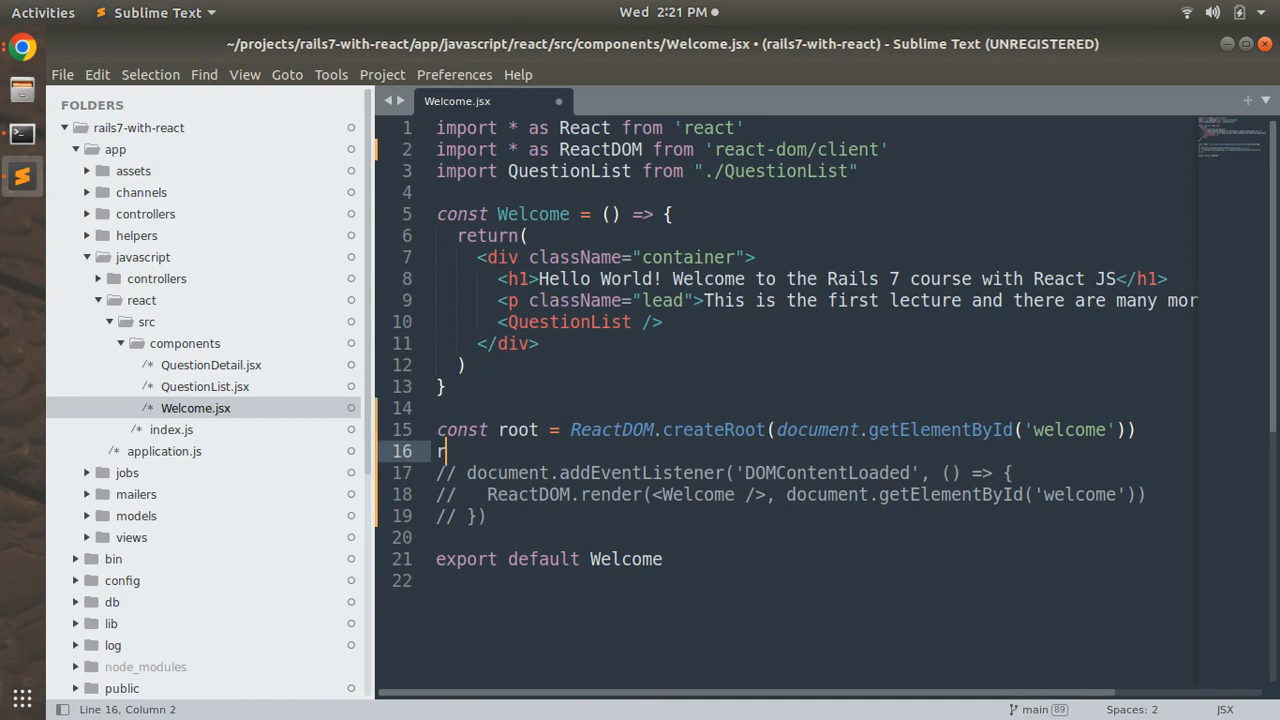
type("oot.render(")
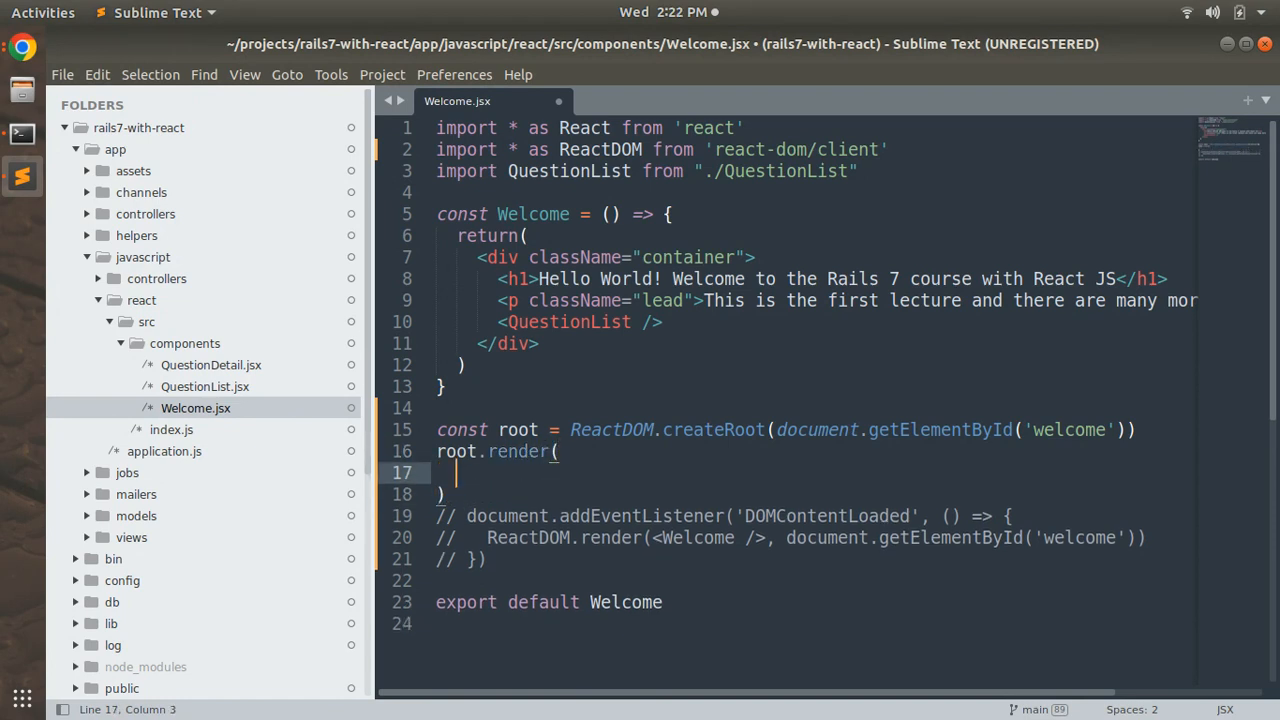
type("<Welcome />")
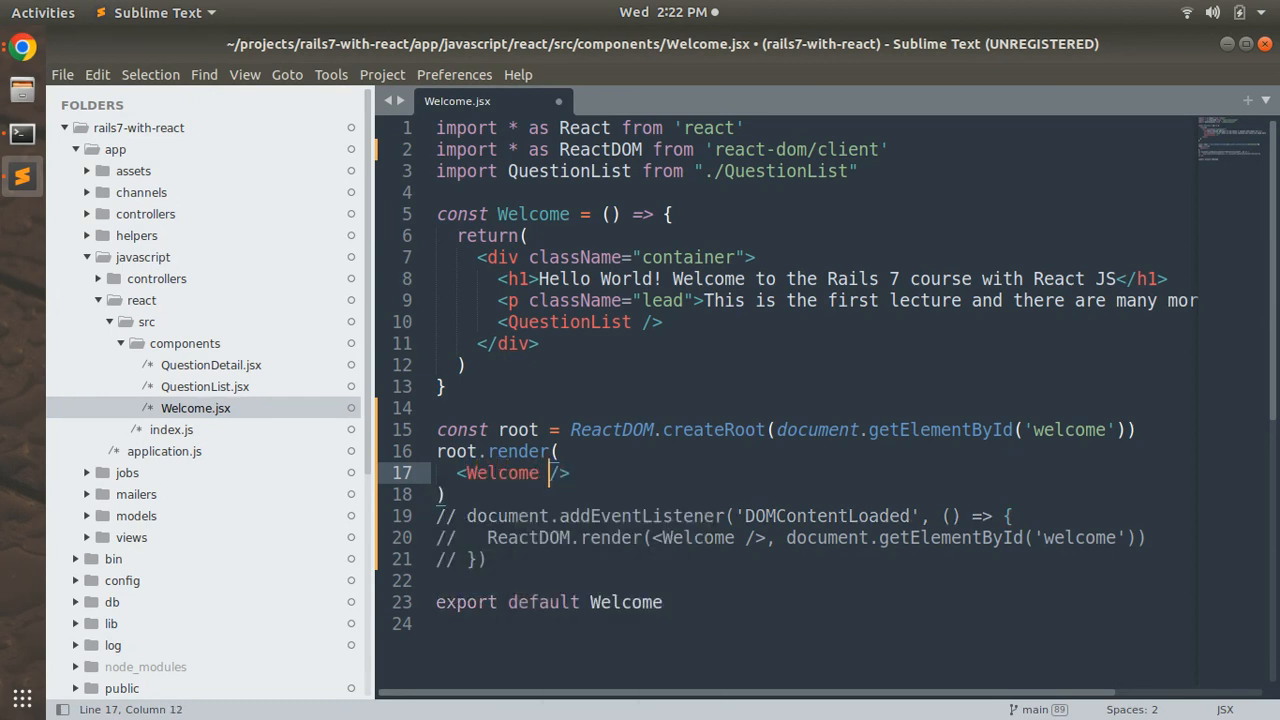
key("ctrl+s")
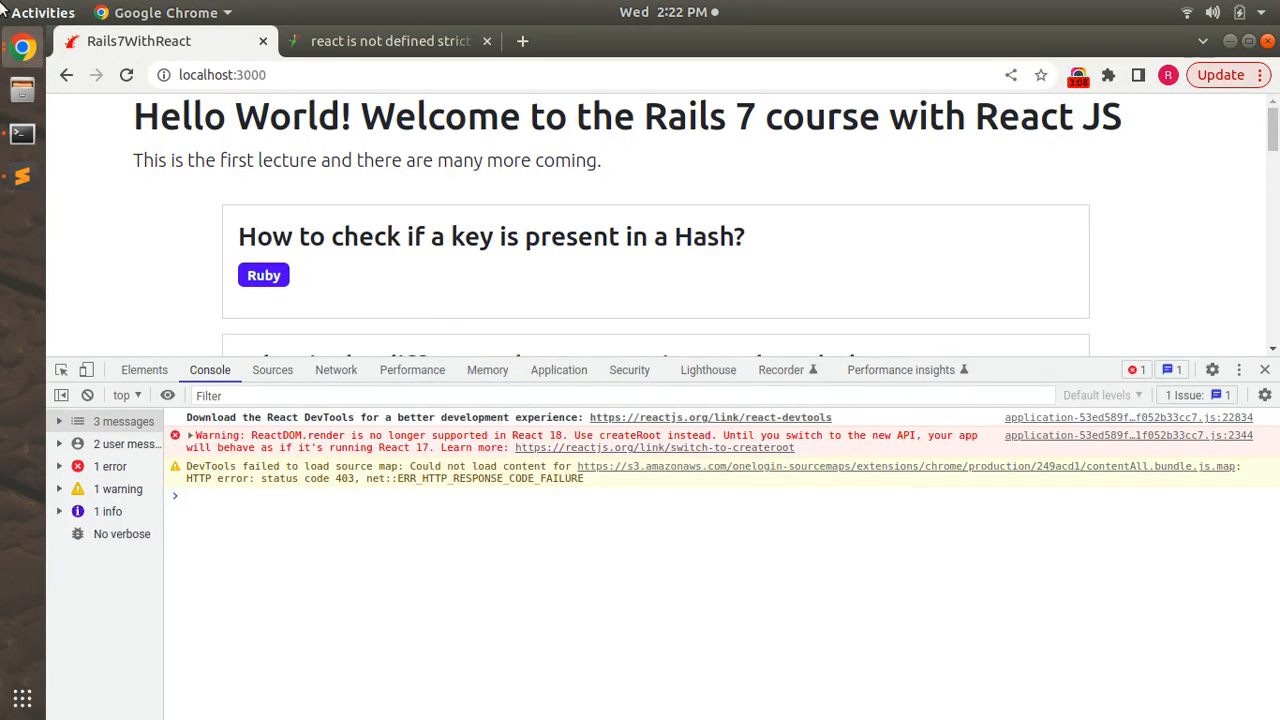
Reload the Chrome page to confirm the console errors cleared, close DevTools, and scroll the list
left_click(126, 75)
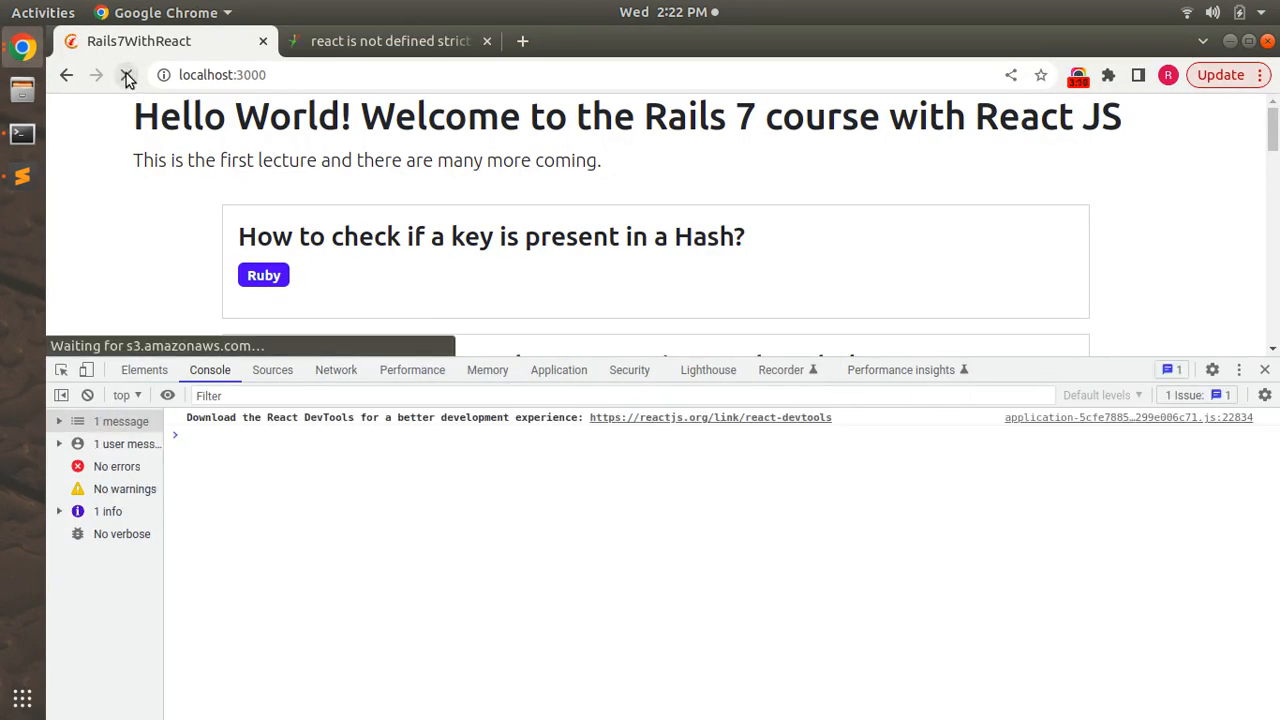
left_click(126, 74)
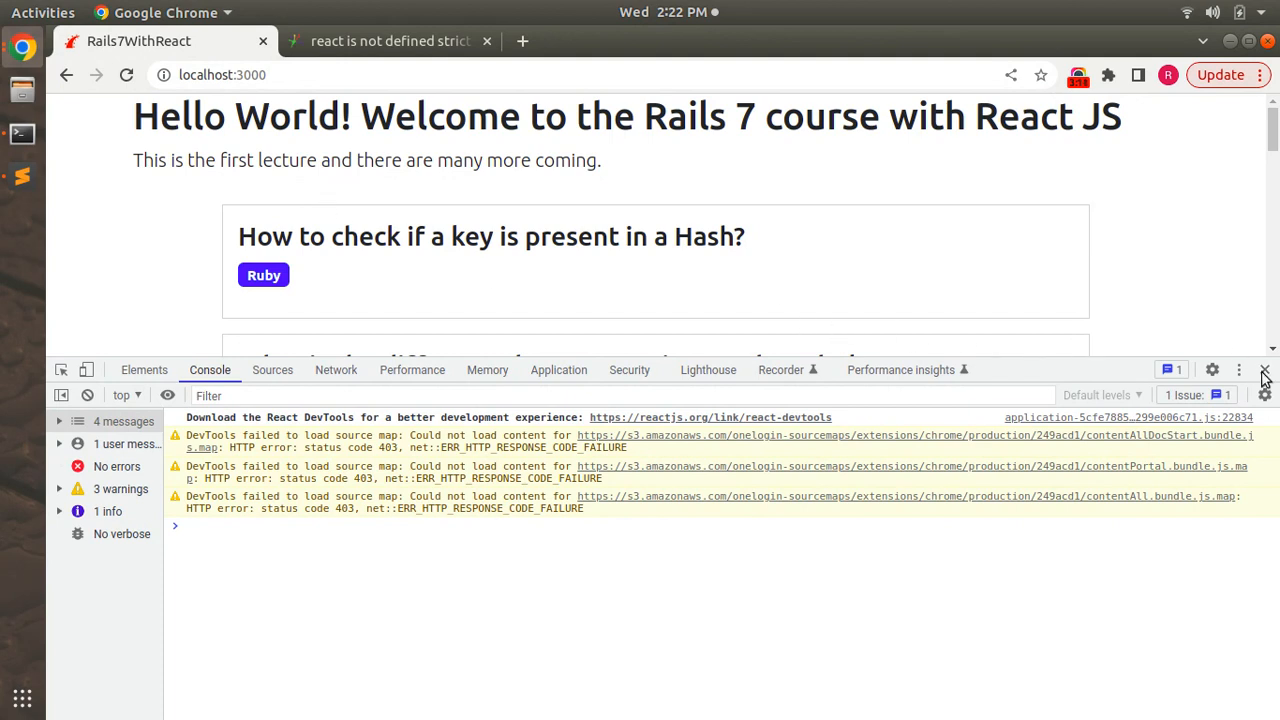
left_click(1264, 370)
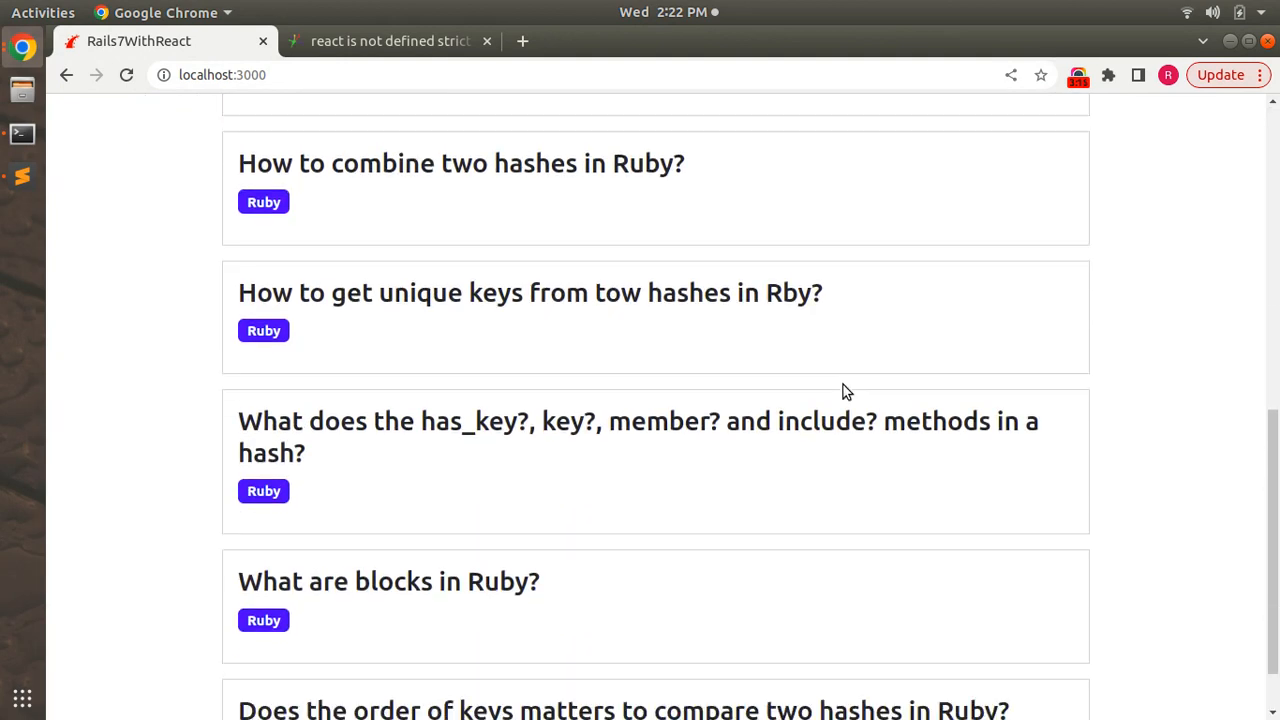
scroll("down", 3)
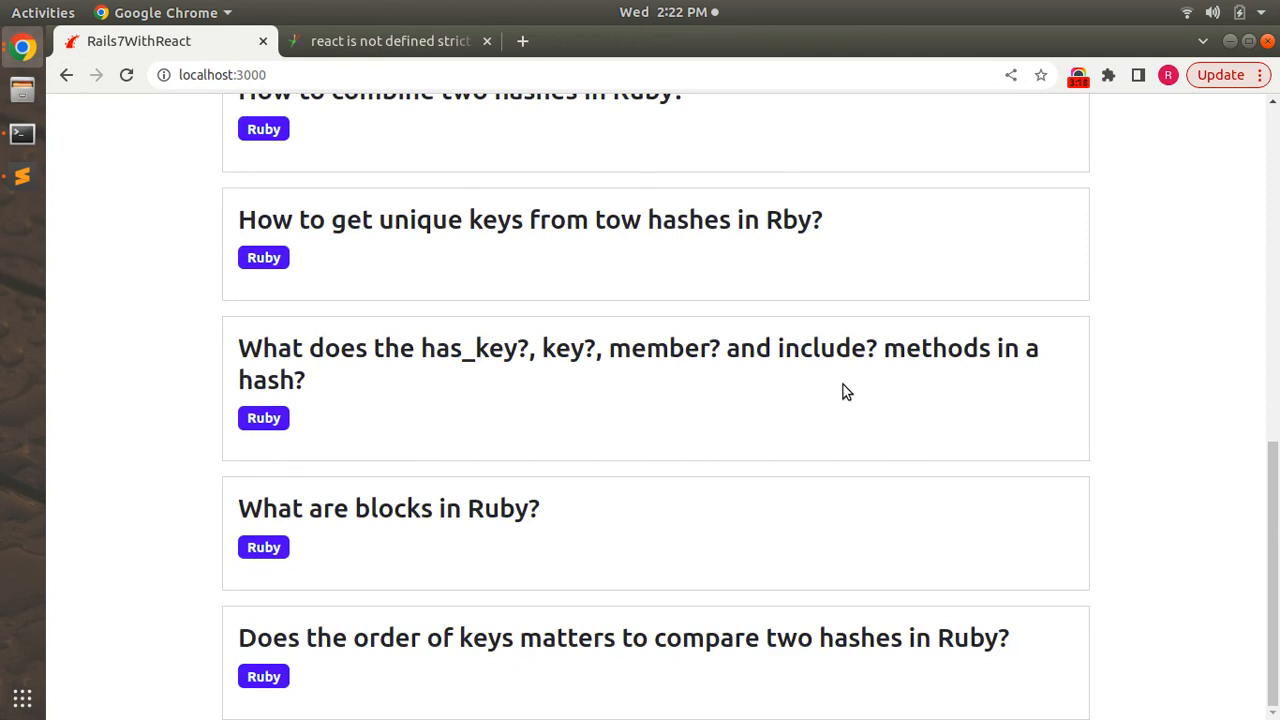
left_click(22, 177)
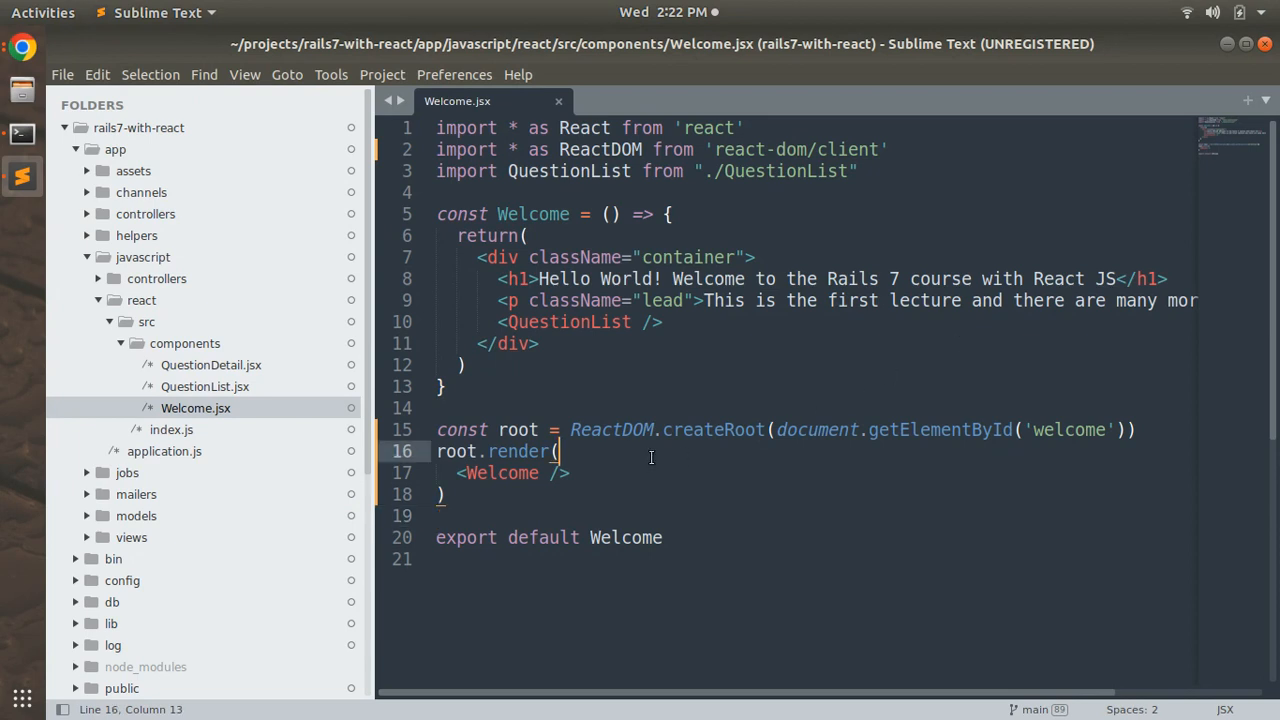
Wrap <Welcome /> in <React.StrictMode> tags inside root.render and save Welcome.jsx
key("Return")
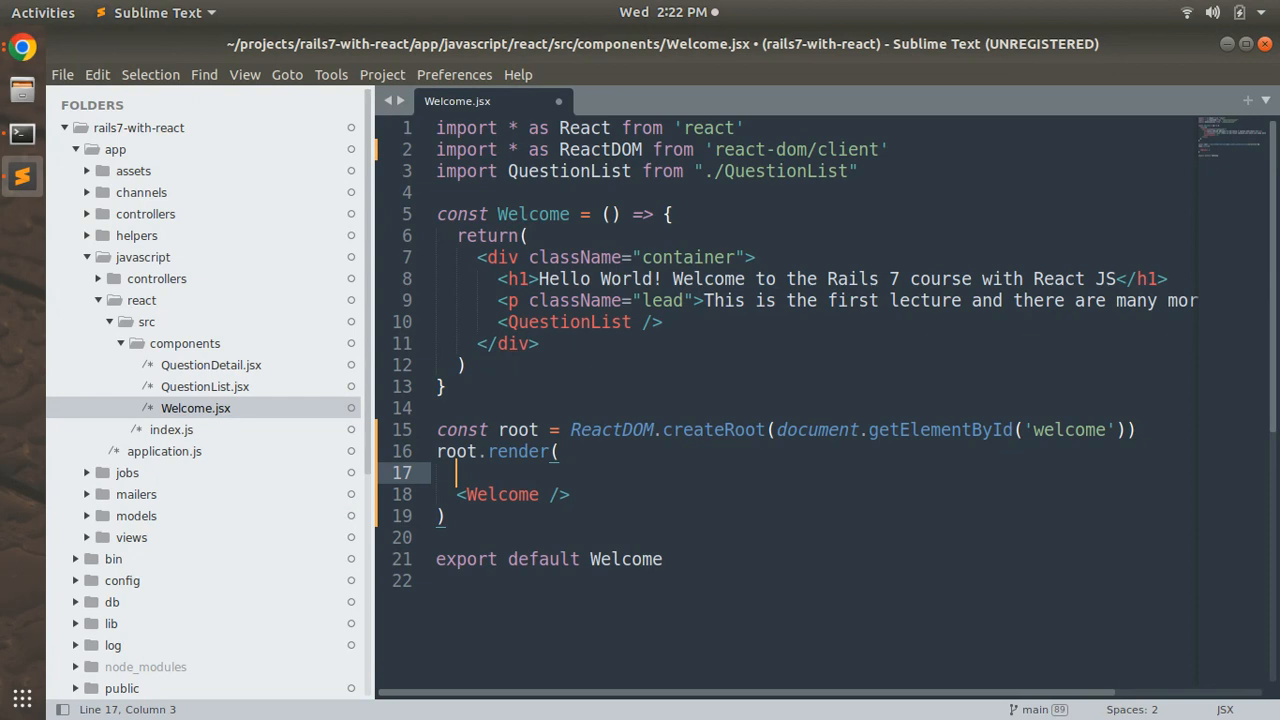
type("R>")
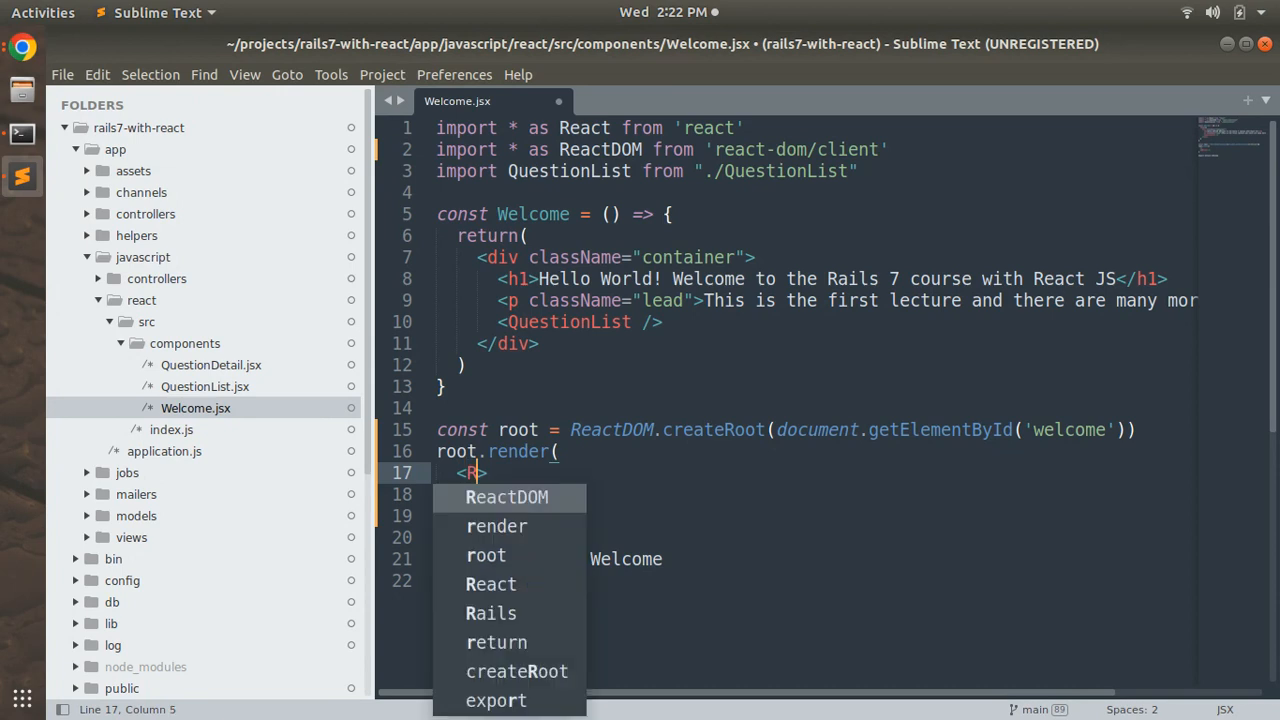
type("eact.Stri")
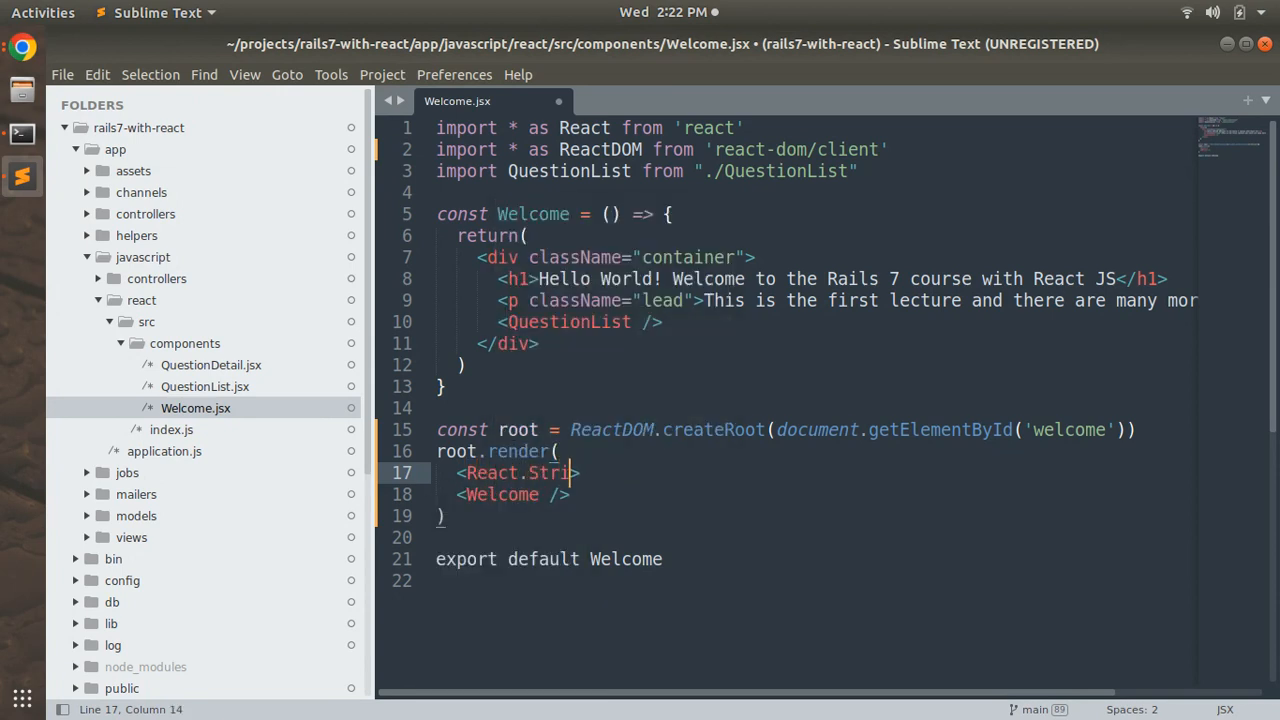
type("ctMode")
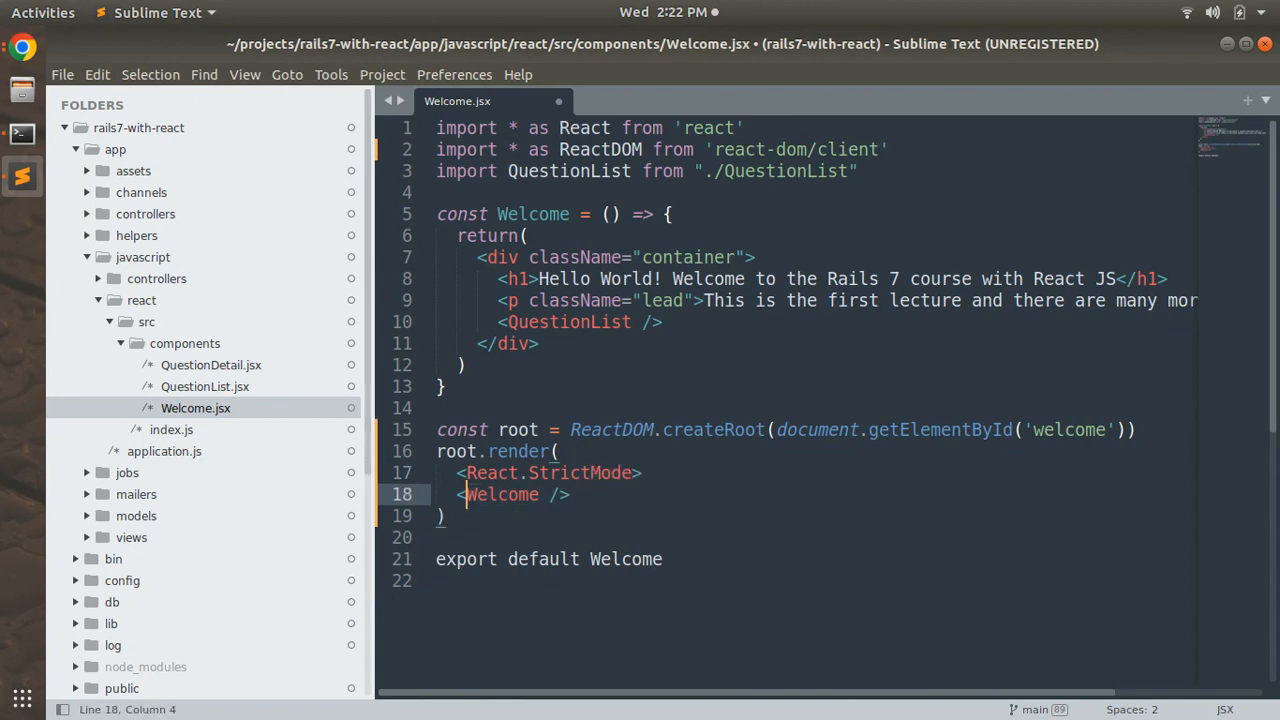
key("Return")
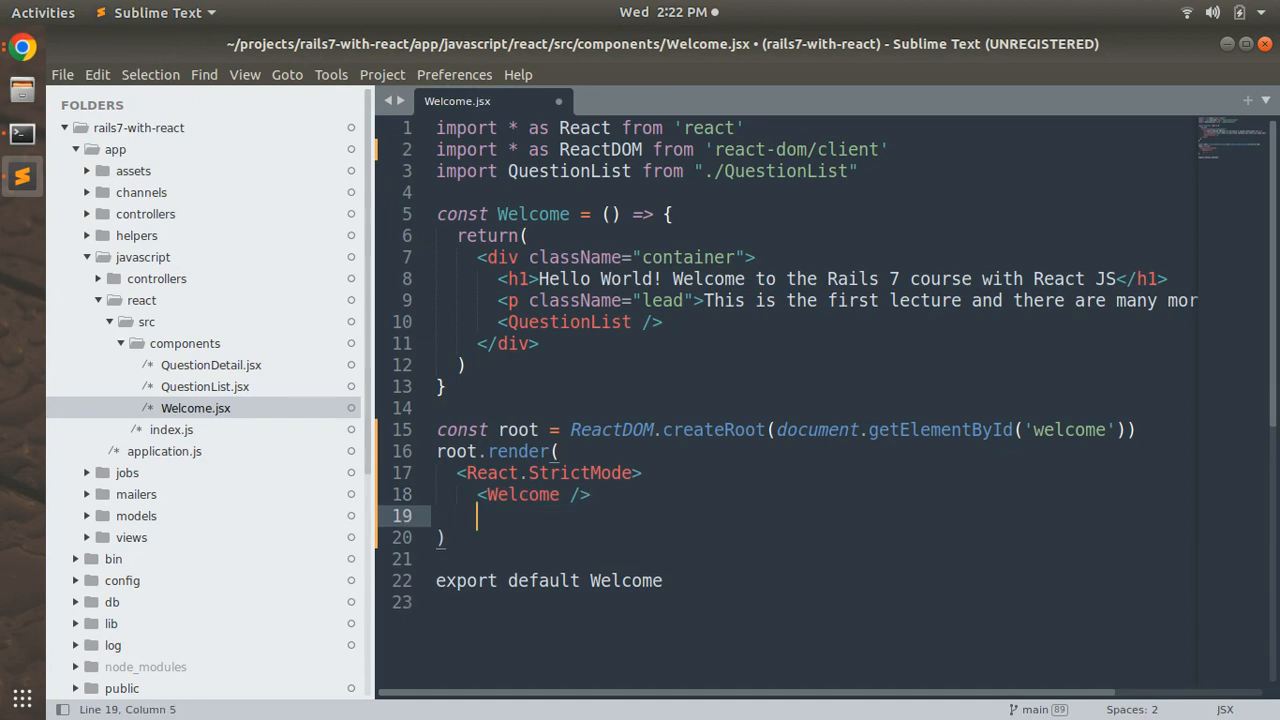
type("</React>")
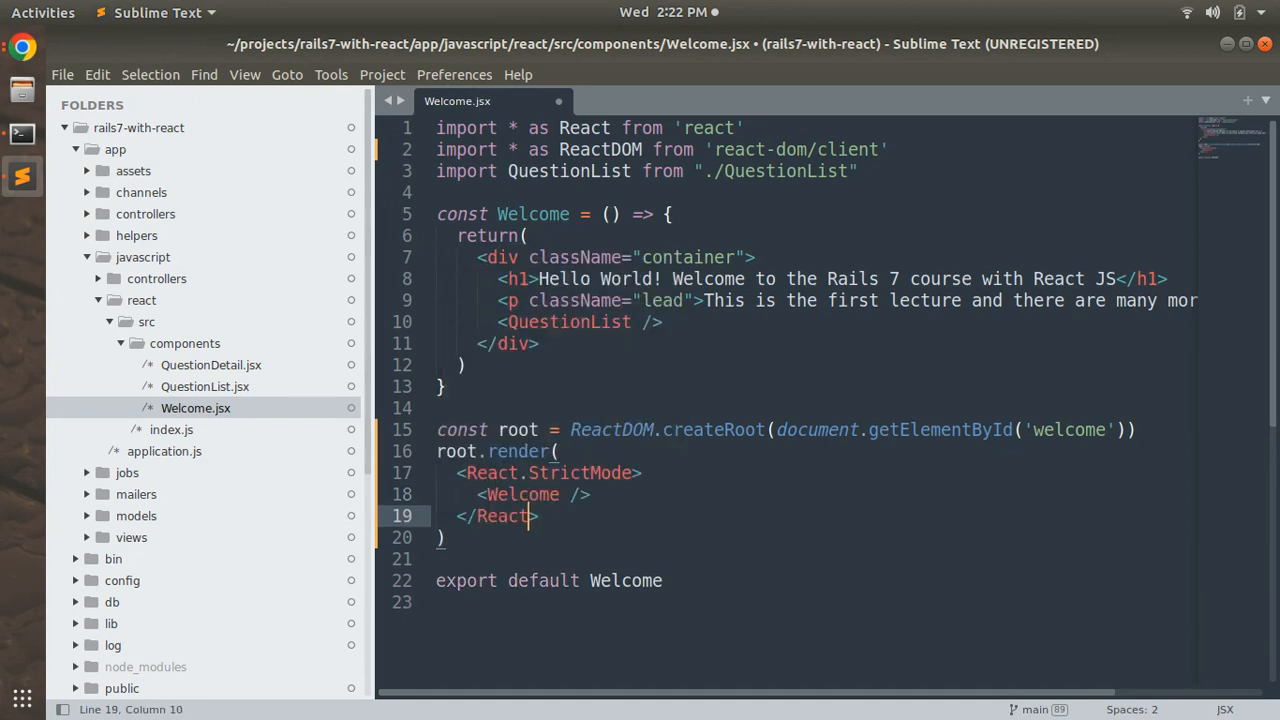
type(".StrictMode")
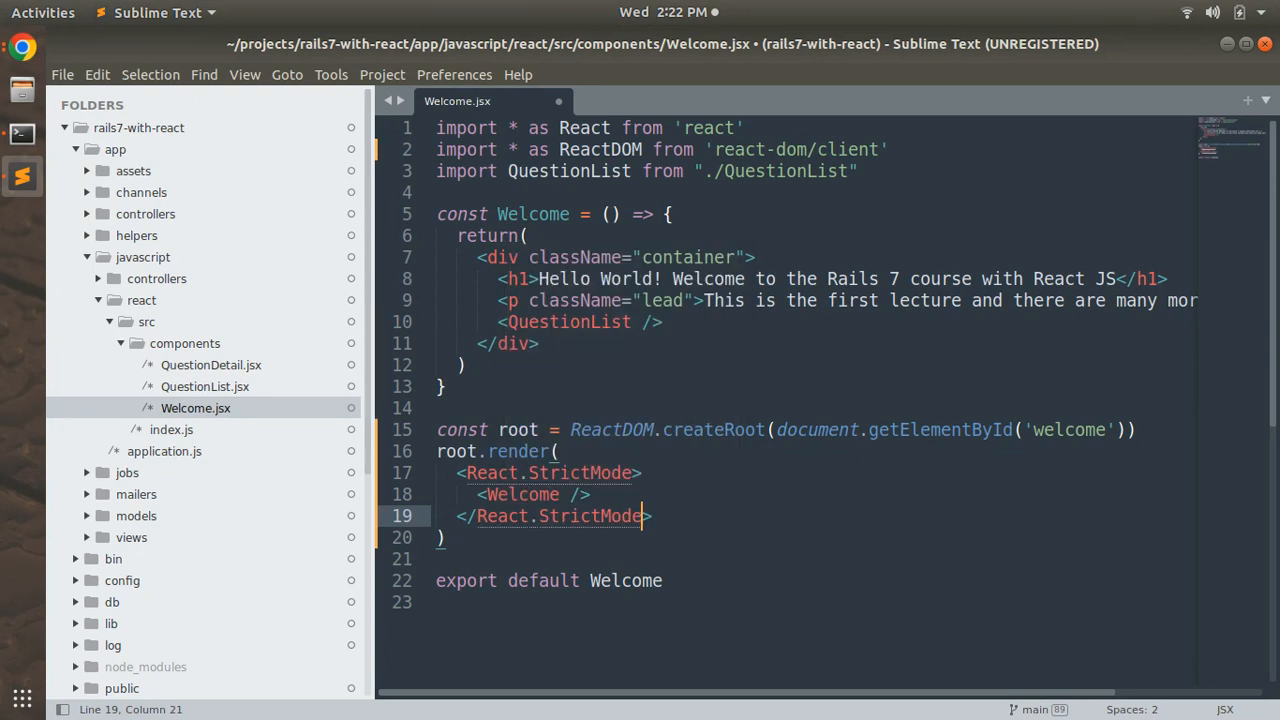
key("ctrl+s")
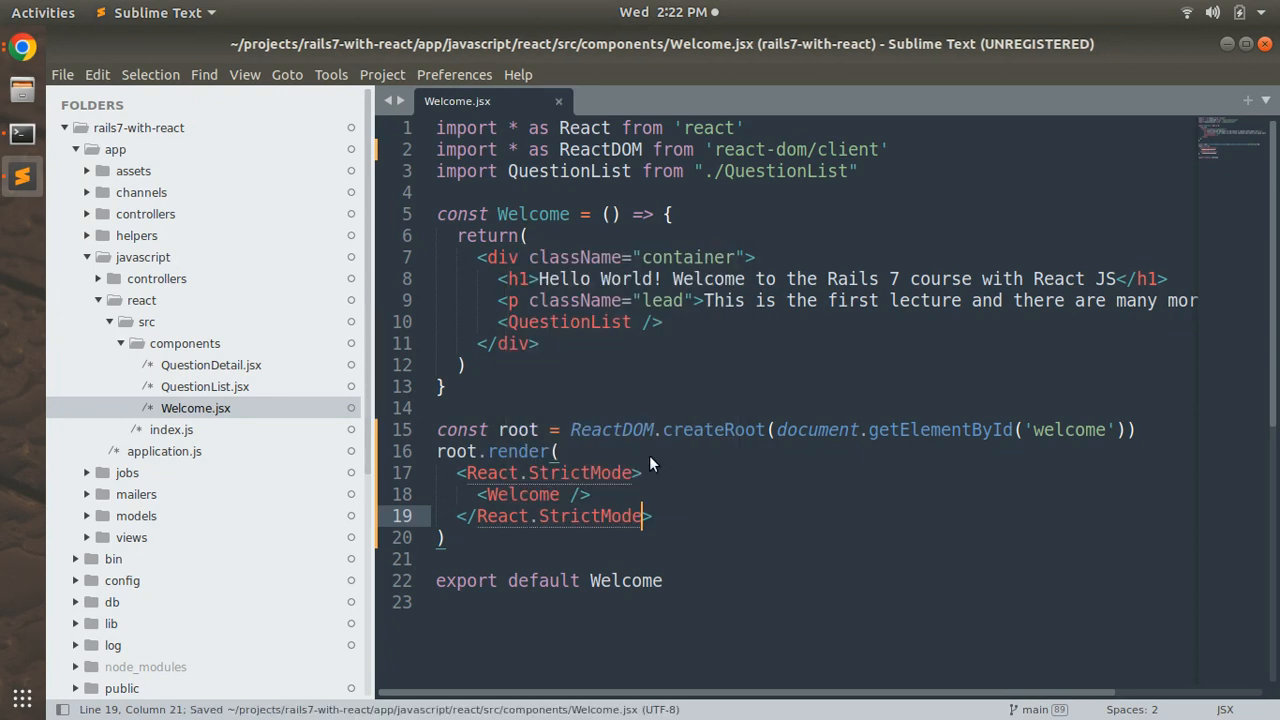
type("s")
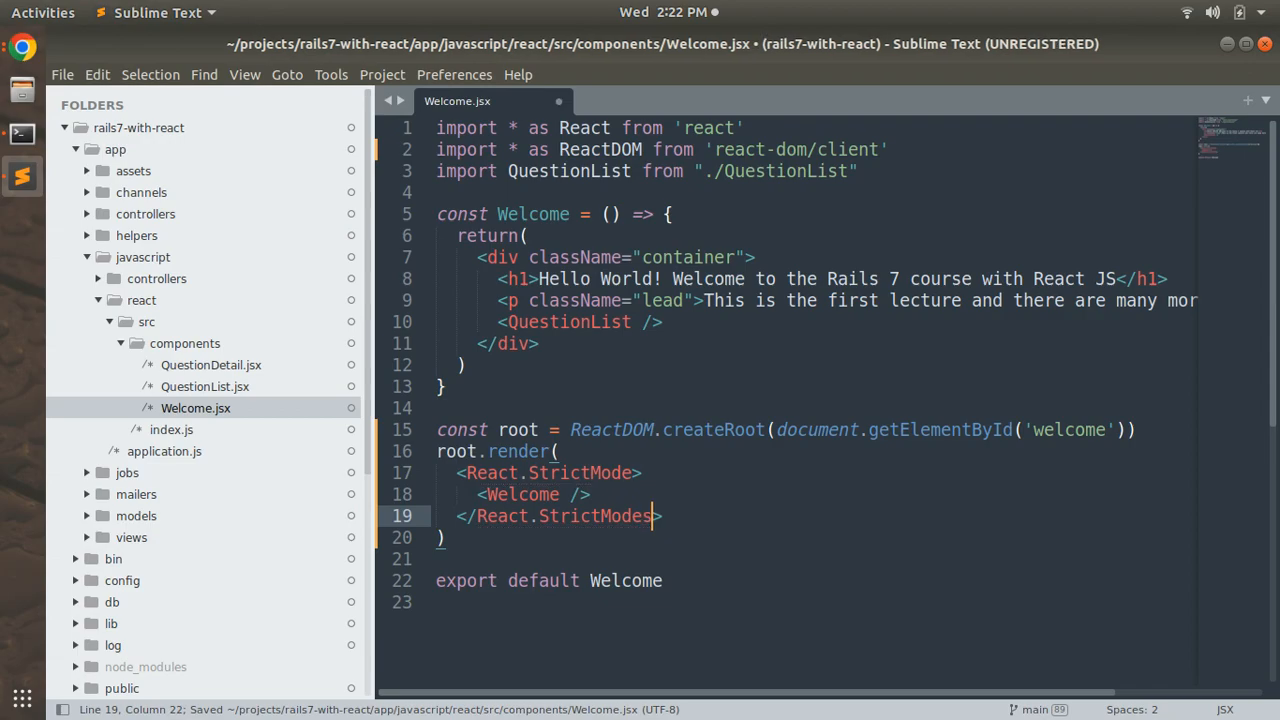
key("BackSpace")
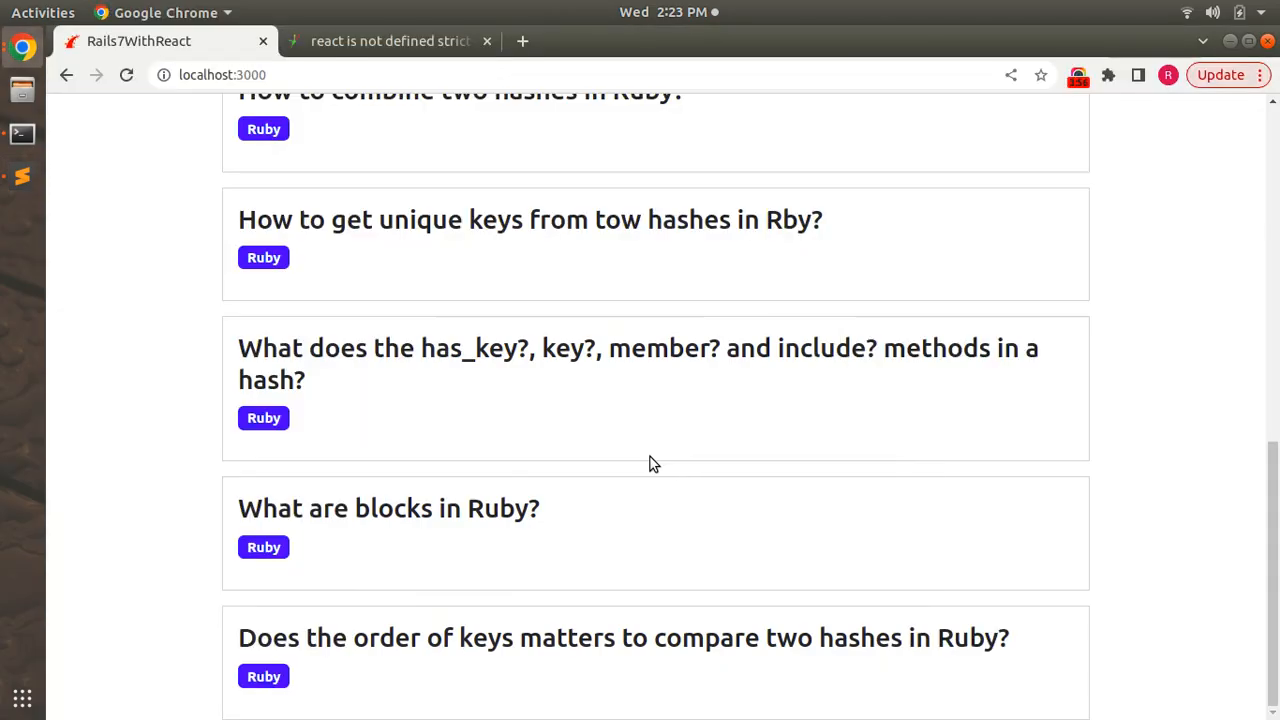
Reopen Chrome's console and verify only a DevTools tip and source-map warnings remain
left_click(126, 75)
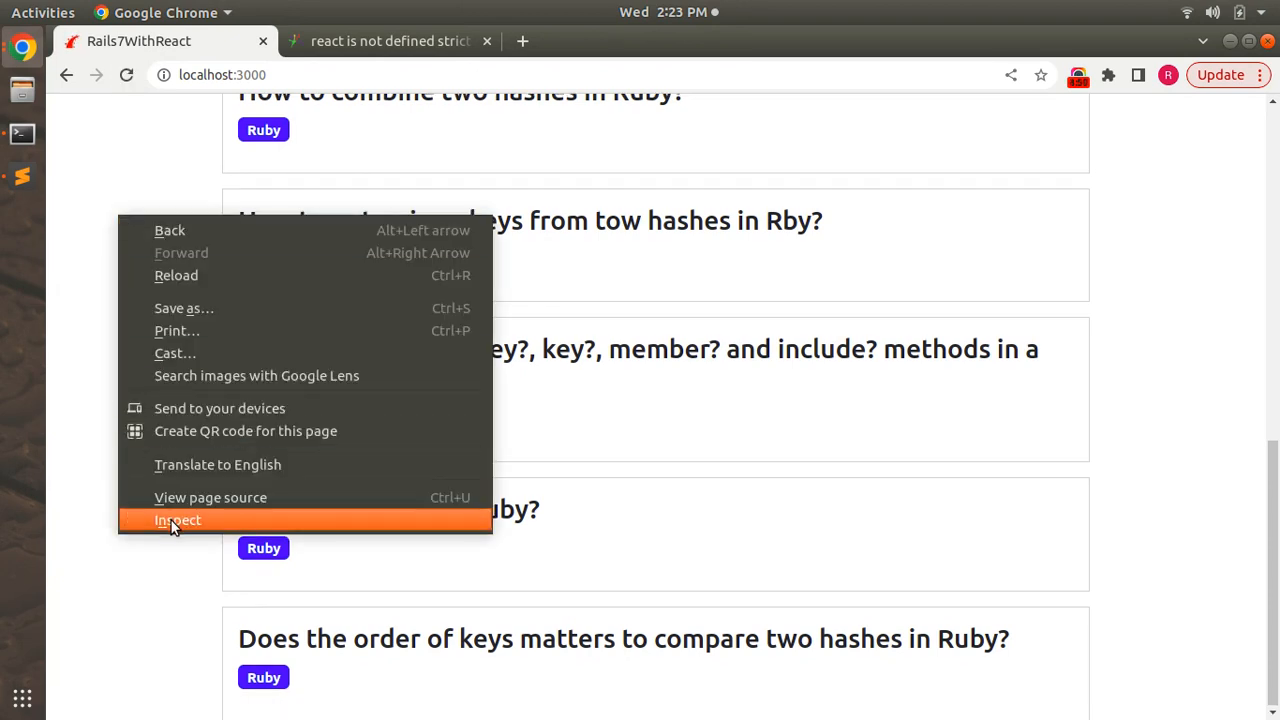
left_click(178, 519)
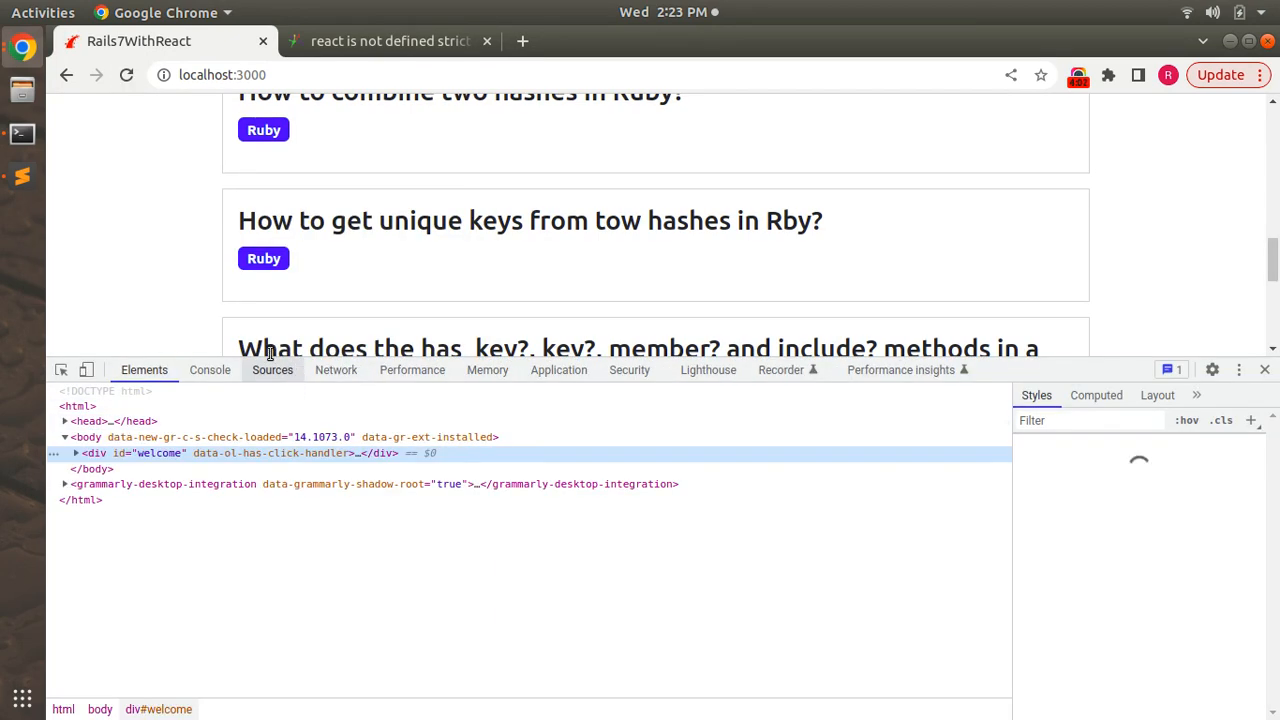
left_click(209, 370)
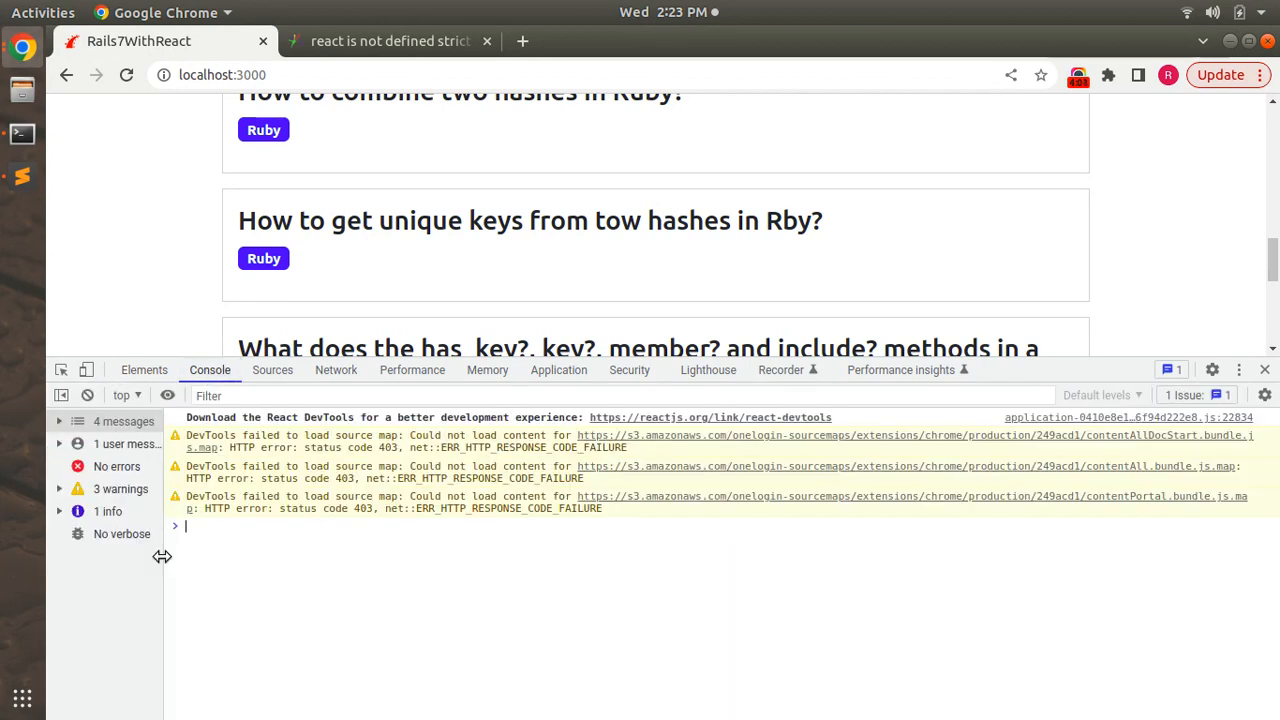